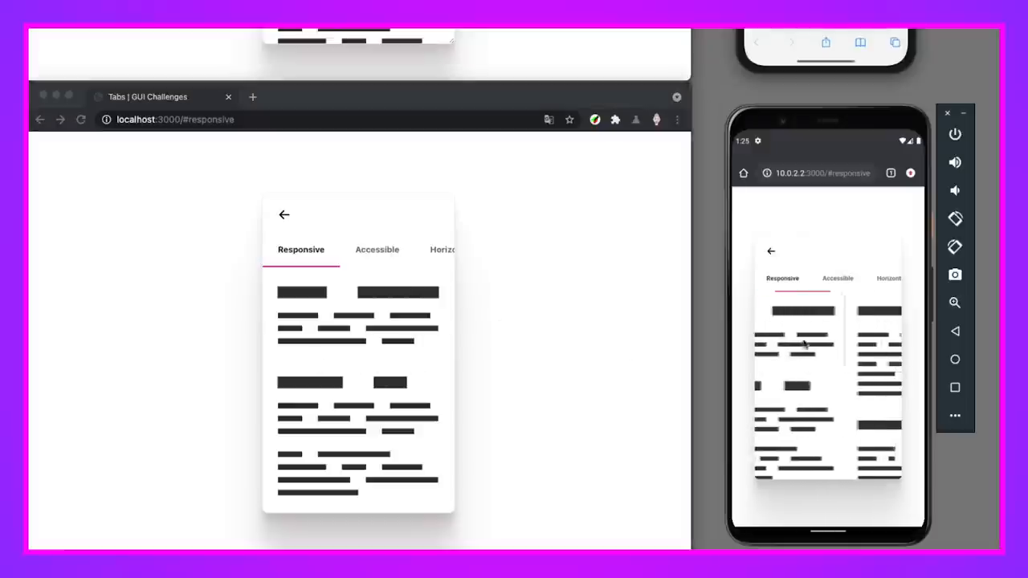
Cycle the demo through Accessible and Responsive, then to Horizontal Overscroll Ready
left_click(838, 278)
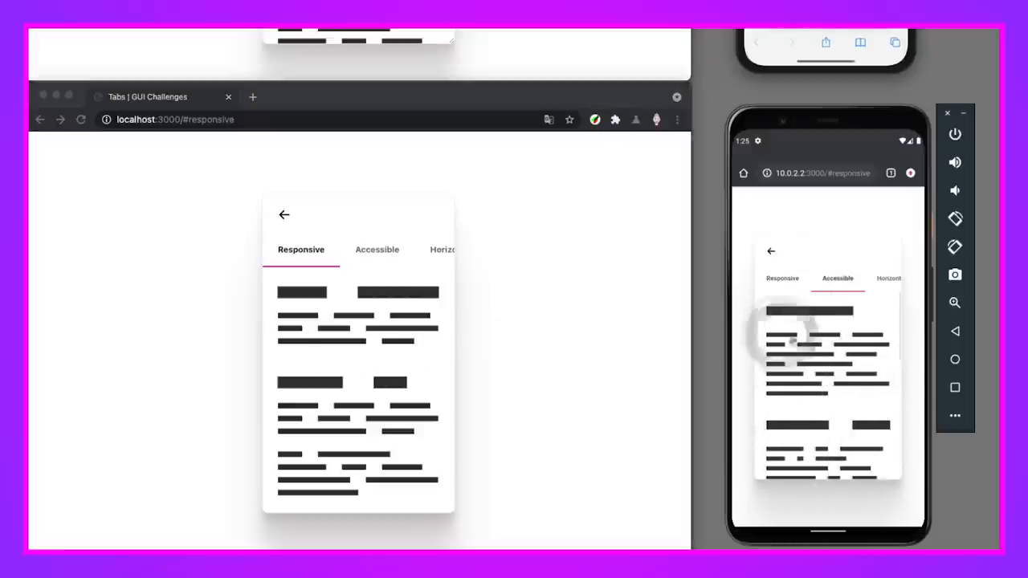
left_click(781, 278)
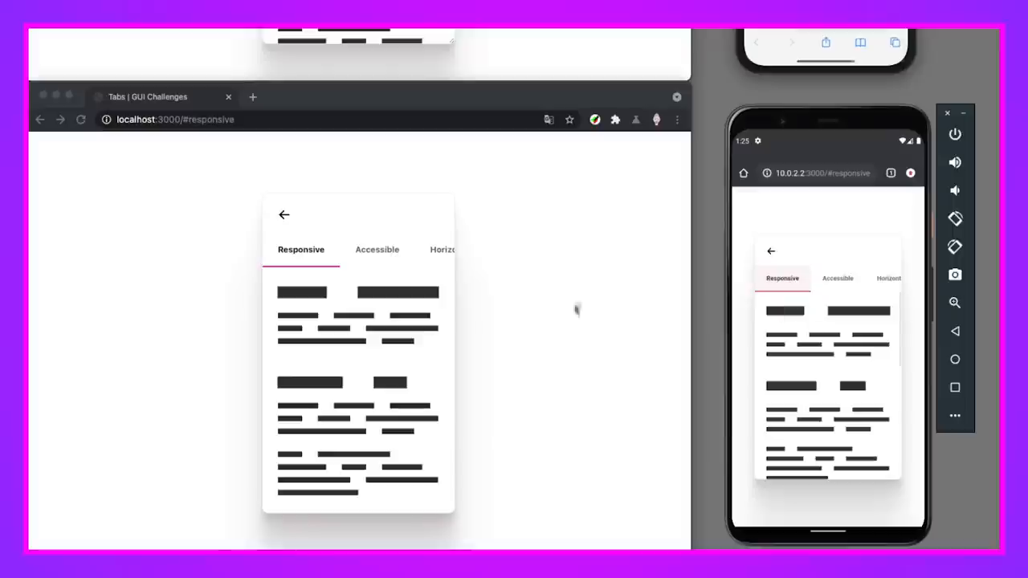
mouse_move(598, 343)
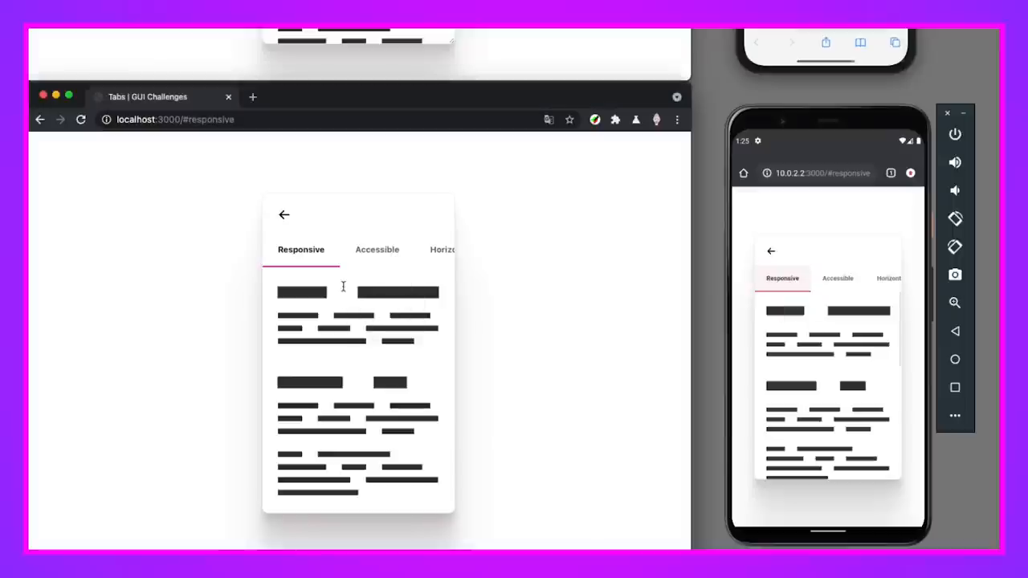
left_click(377, 249)
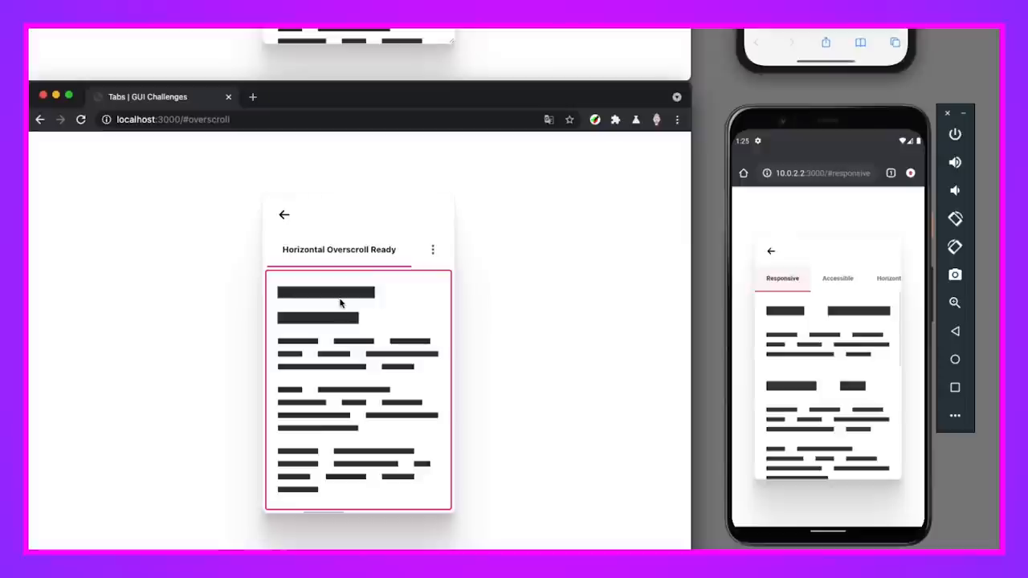
scroll("down", 3)
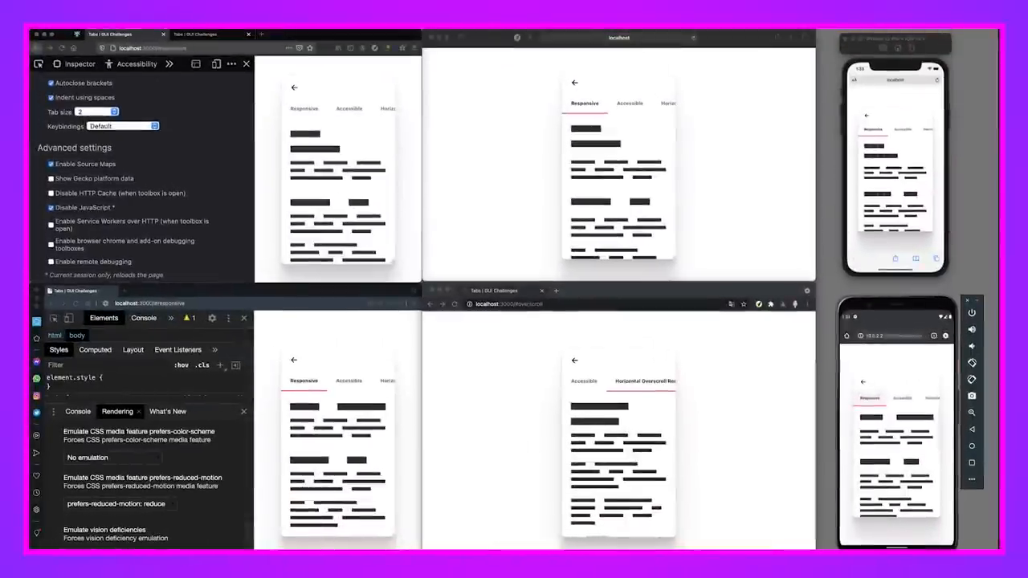
mouse_move(392, 138)
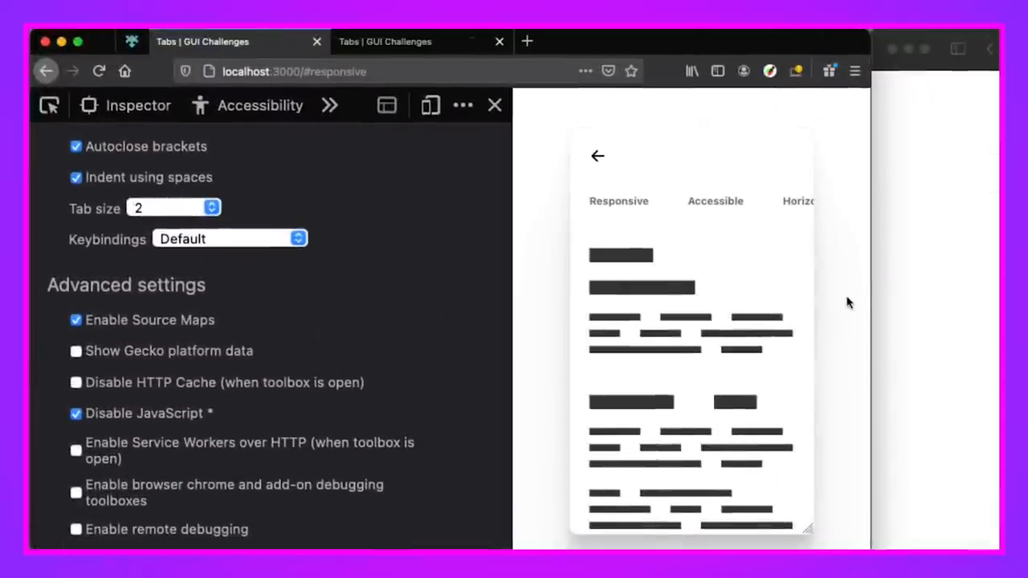
With JavaScript disabled, switch to Accessible, then Horizontal Overscroll Ready, then Accessible again
left_click(144, 412)
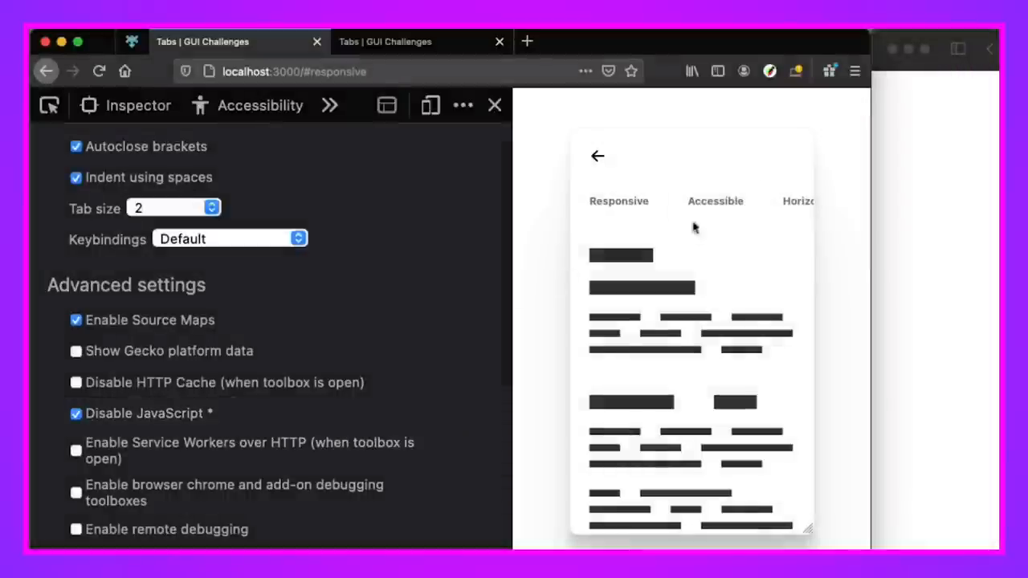
left_click(618, 201)
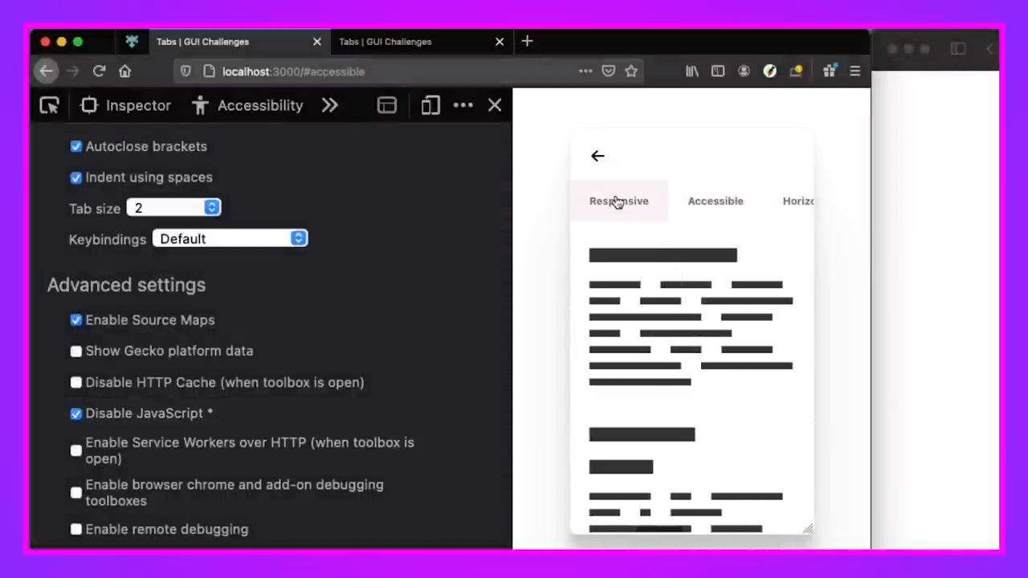
left_click(715, 200)
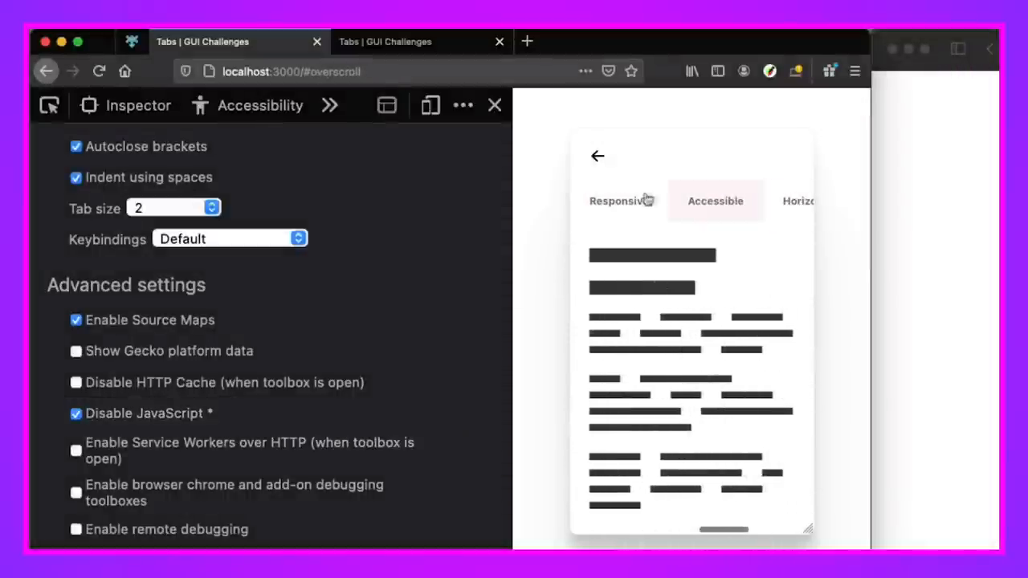
left_click(619, 200)
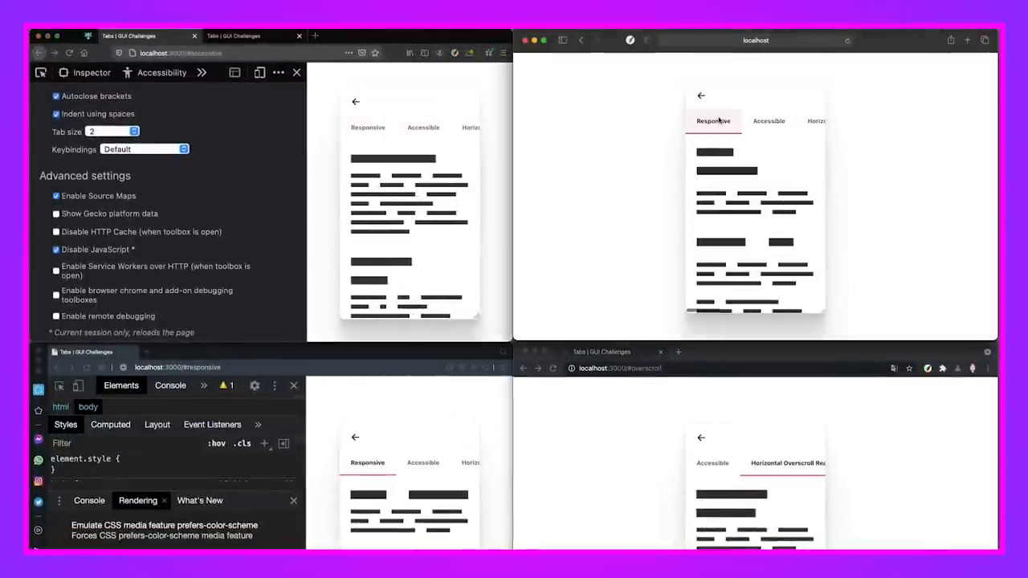
left_click(816, 122)
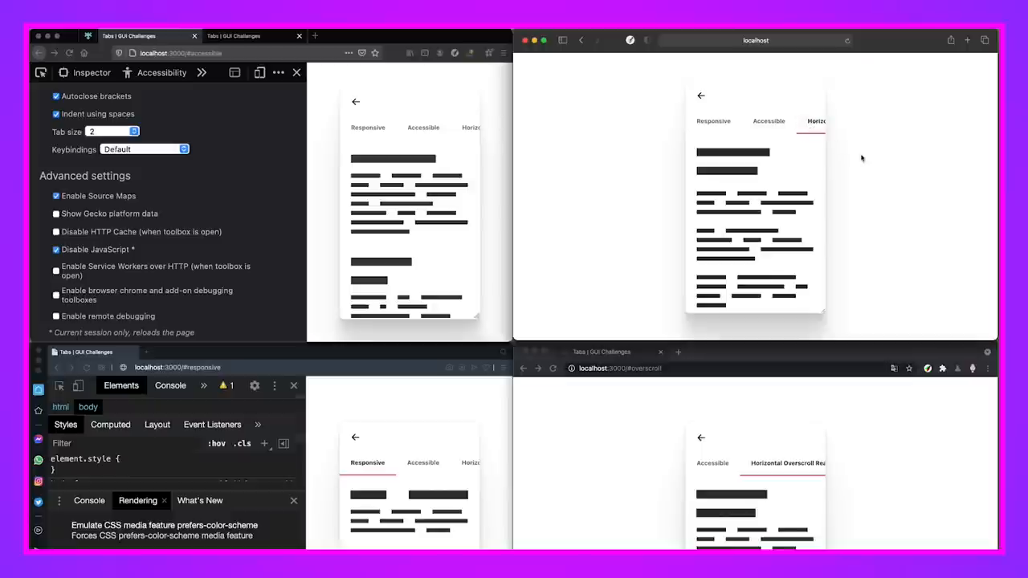
left_click(713, 121)
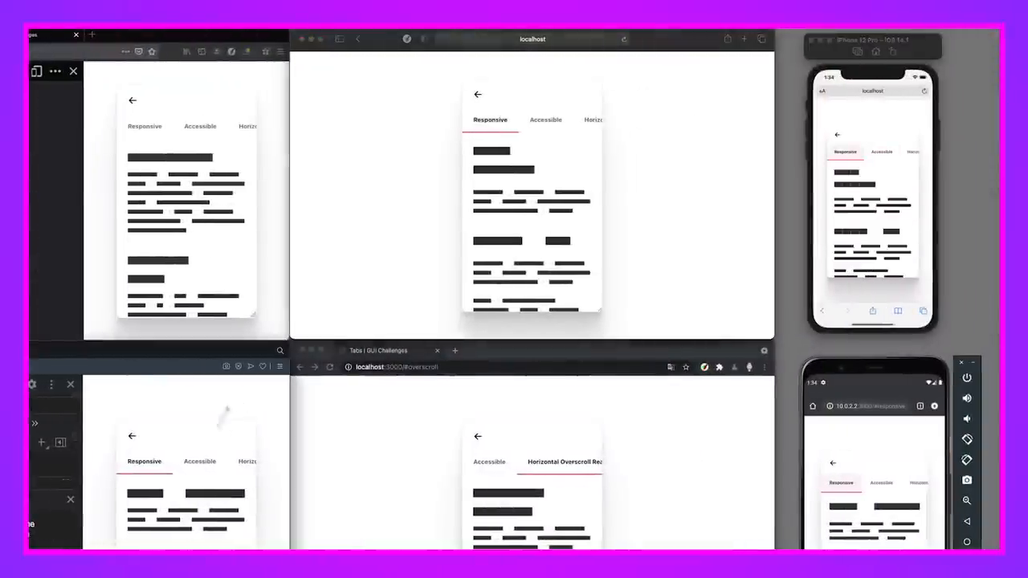
left_click(633, 210)
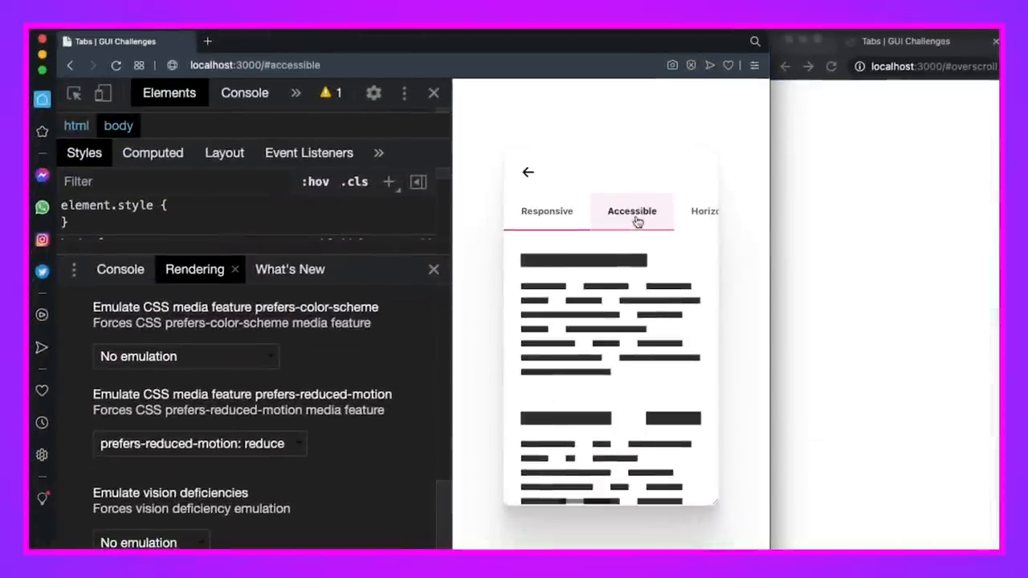
left_click(547, 211)
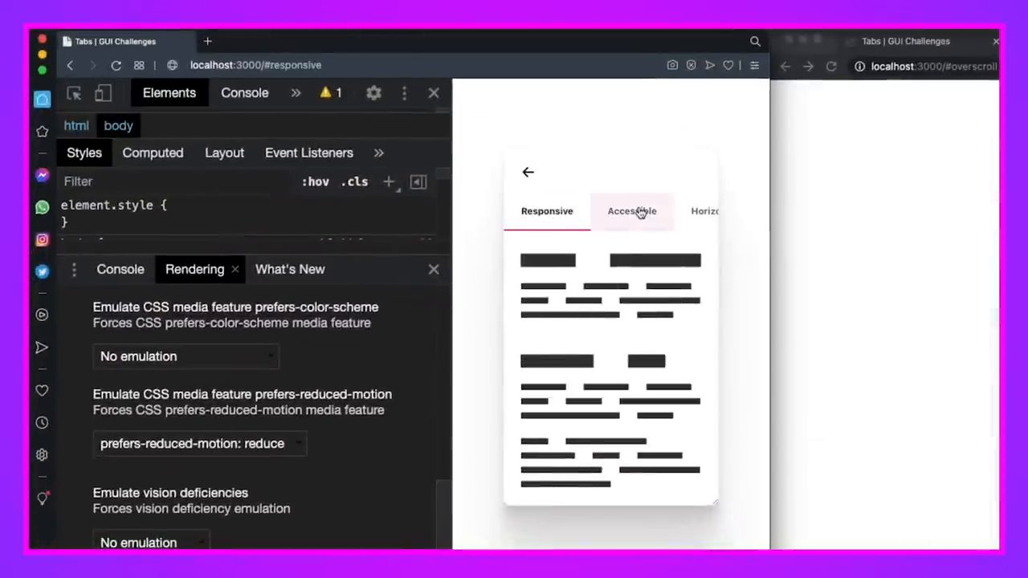
left_click(632, 211)
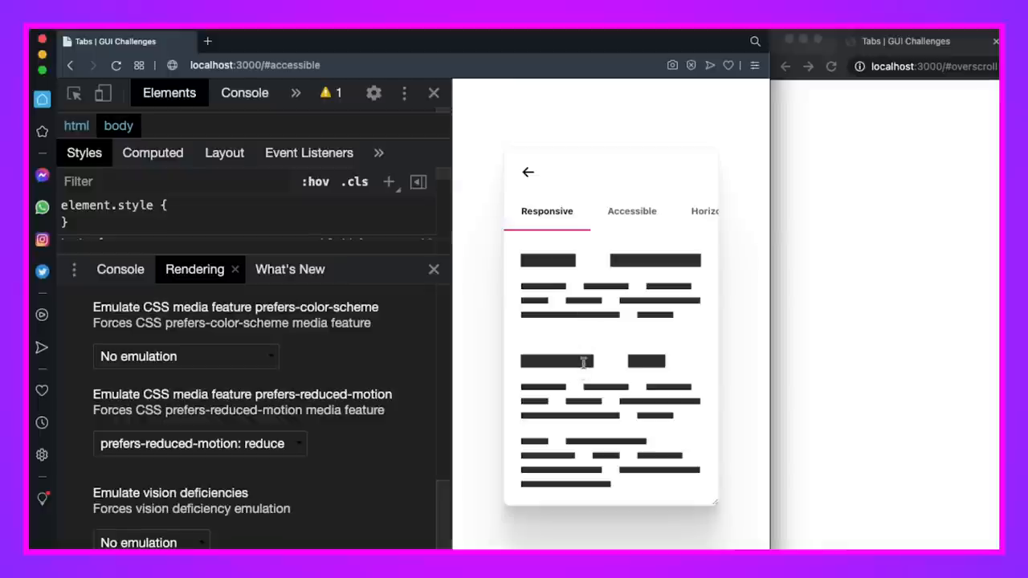
mouse_move(570, 332)
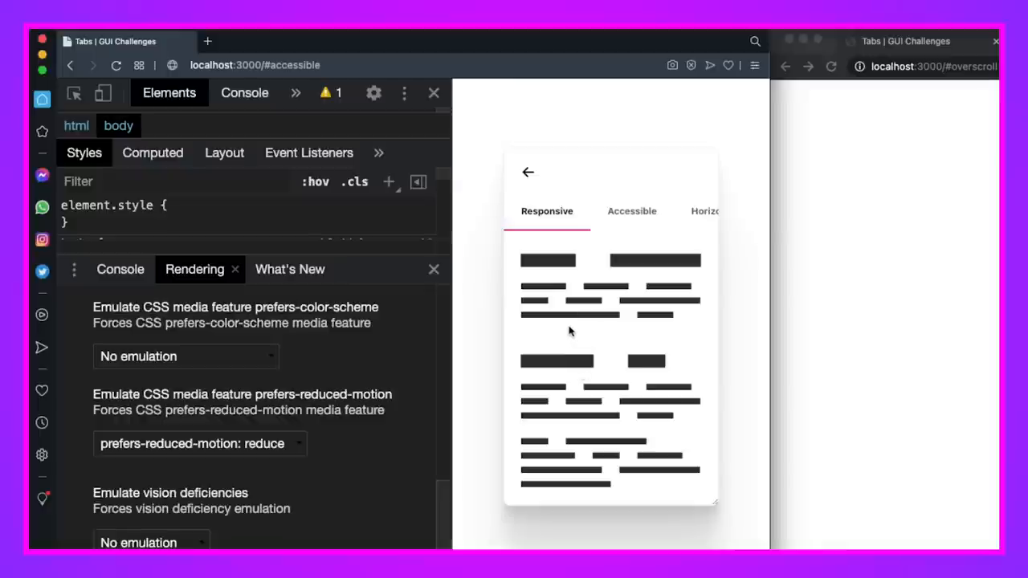
left_click(632, 211)
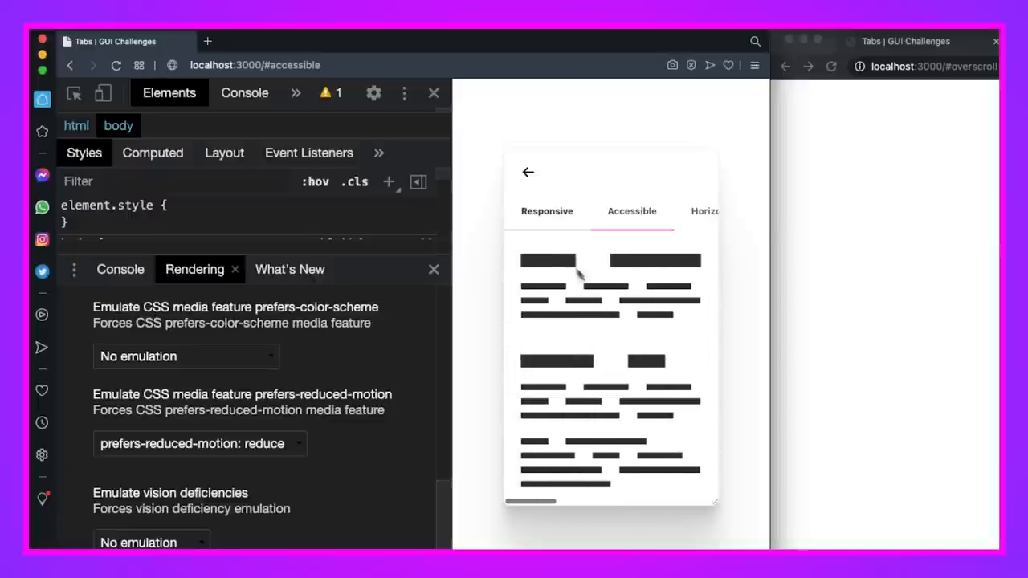
left_click(547, 212)
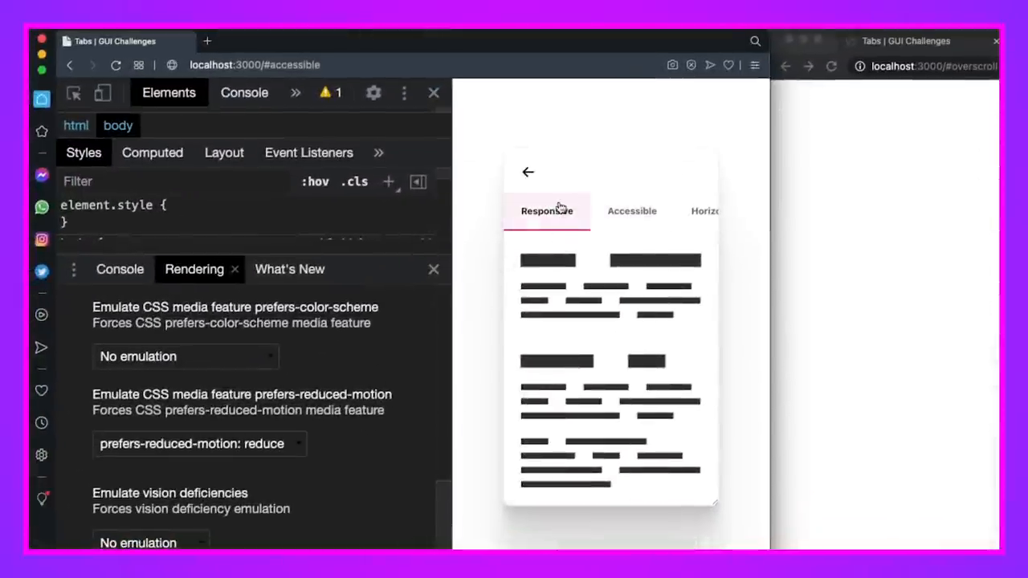
mouse_move(556, 227)
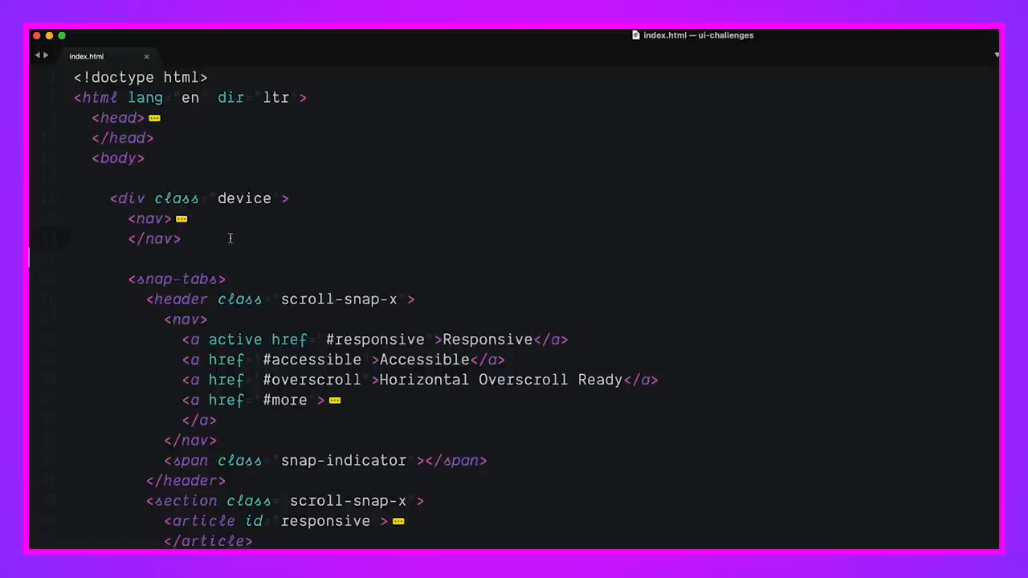
Scroll index.html down to the snap-tabs markup
scroll("down", 3)
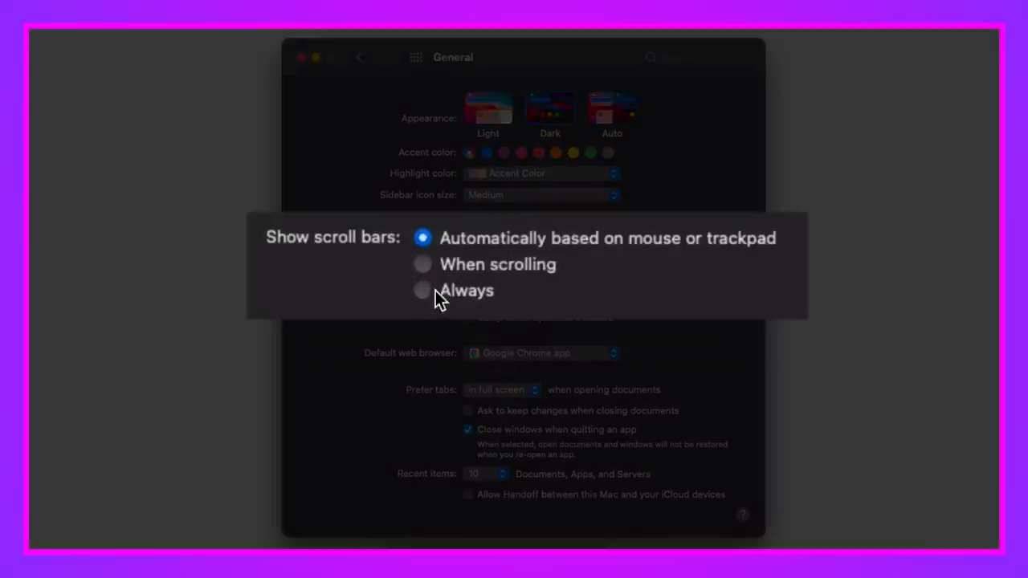
Set Show scroll bars to Always in General preferences
left_click(423, 291)
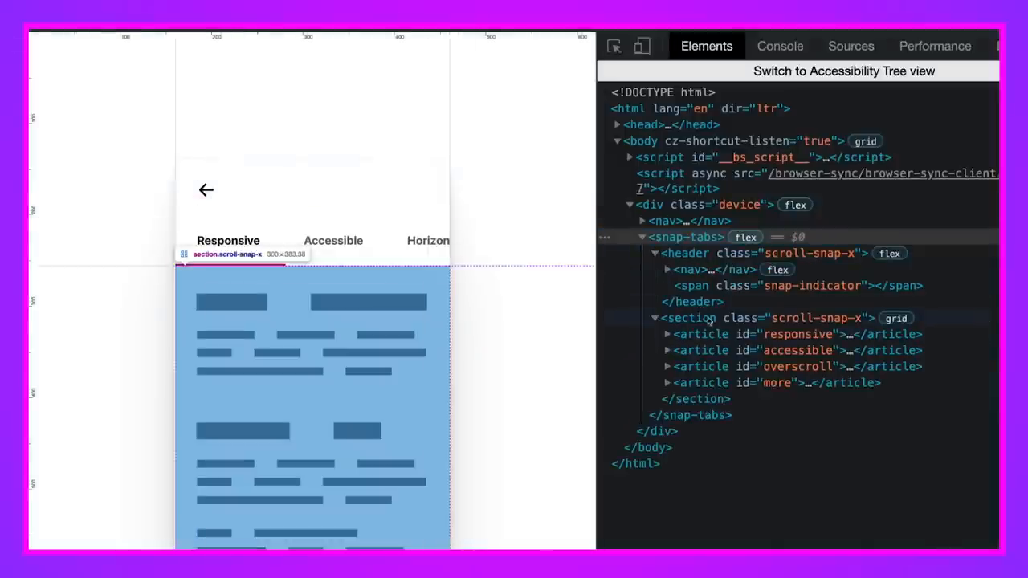
Select the <snap-tabs> node in the Elements panel to view its styles
left_click(655, 318)
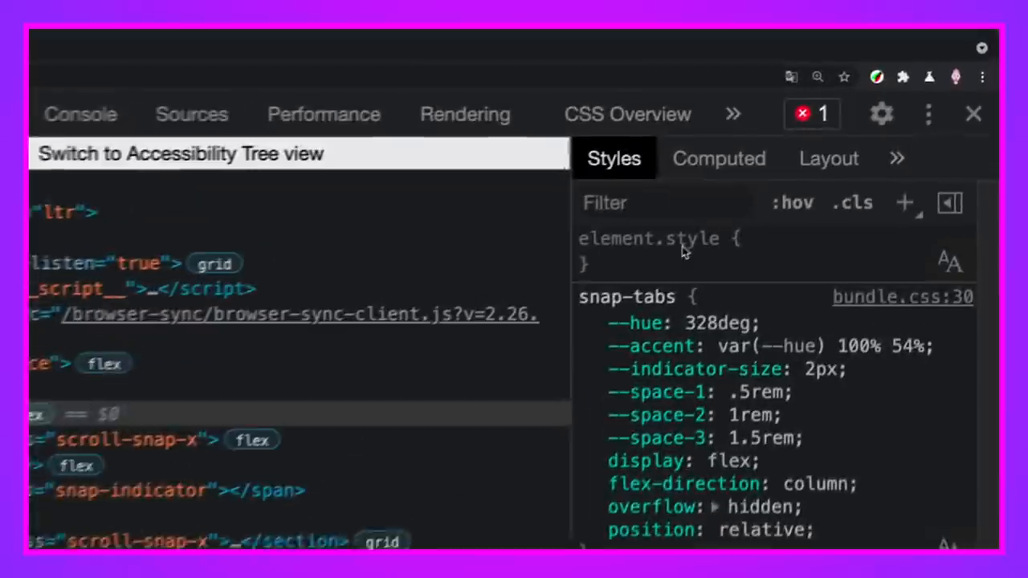
Open the Layout pane and toggle the snap-tabs flexbox overlay
left_click(828, 158)
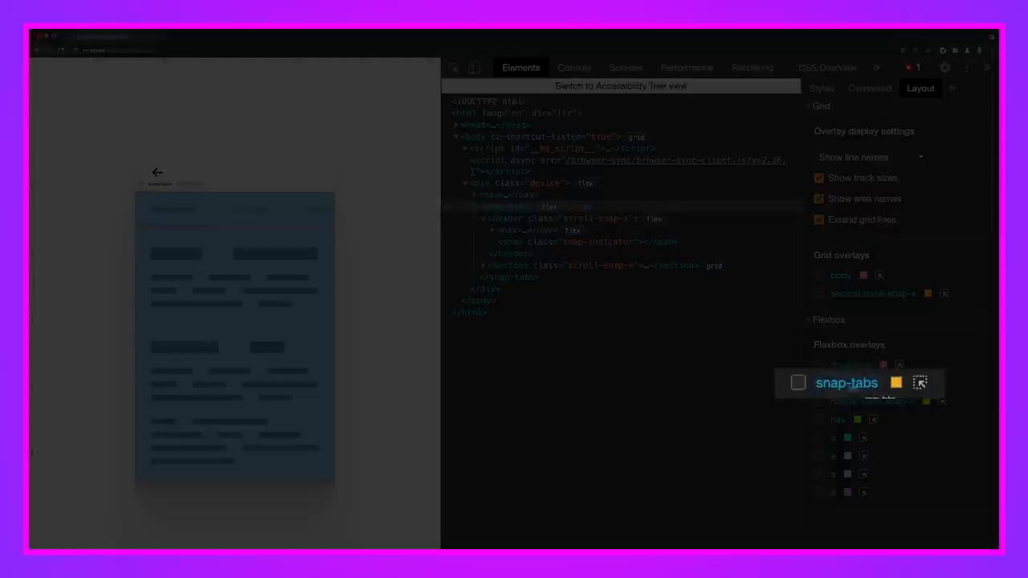
left_click(819, 383)
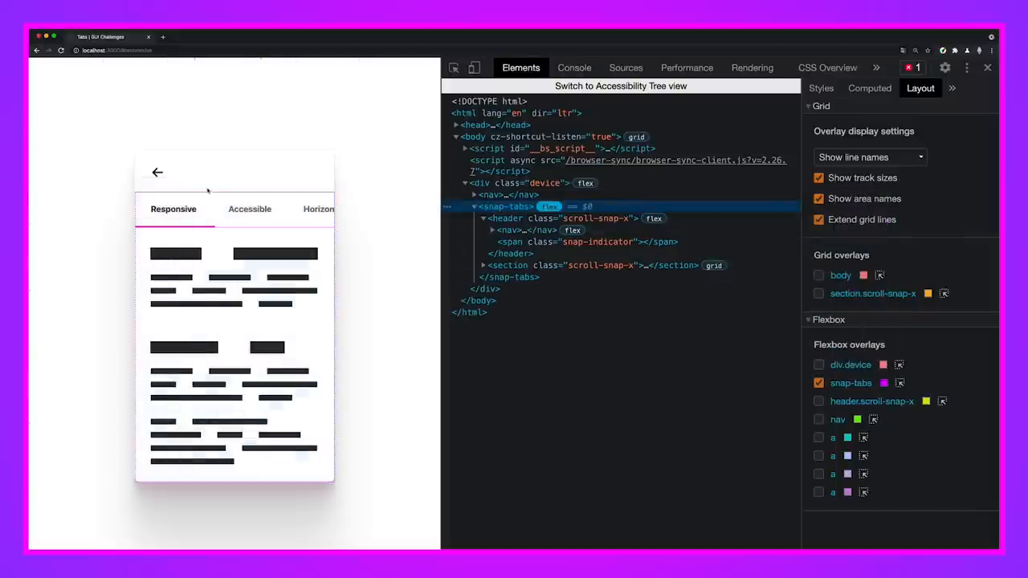
mouse_move(924, 263)
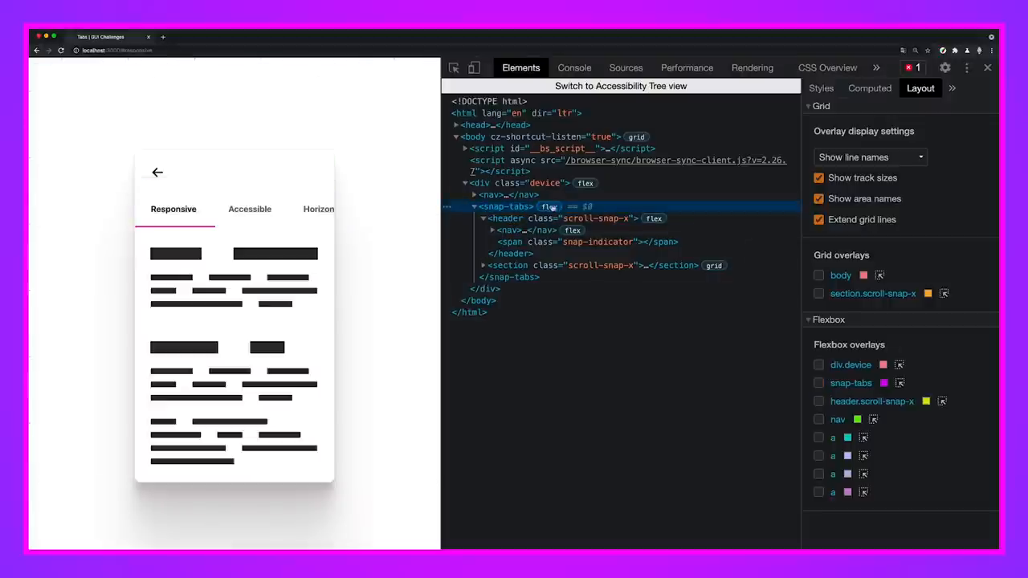
Preview the header flexbox overlay, then enable a blue nav flexbox overlay
left_click(819, 402)
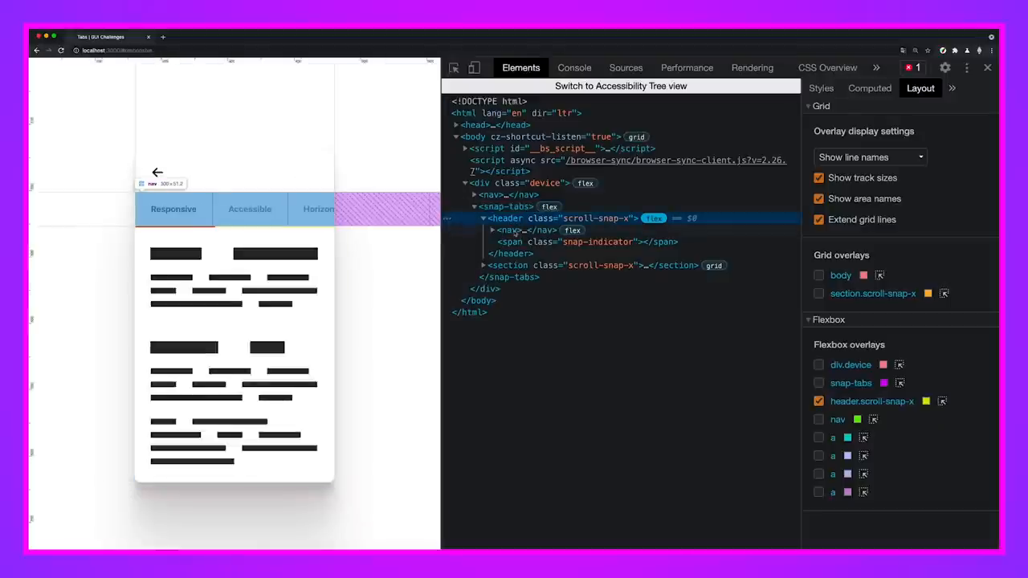
left_click(522, 230)
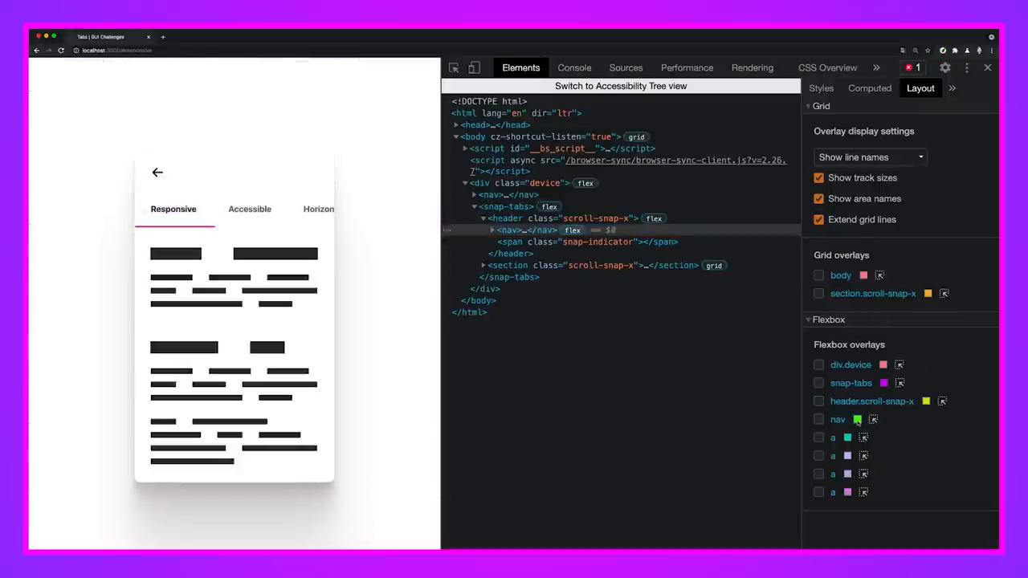
left_click(857, 419)
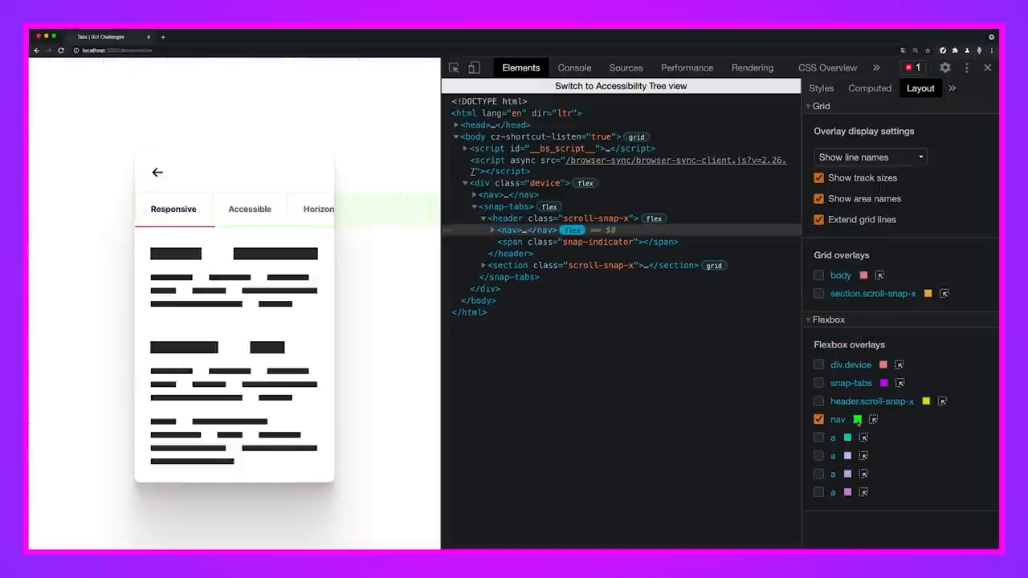
left_click(857, 419)
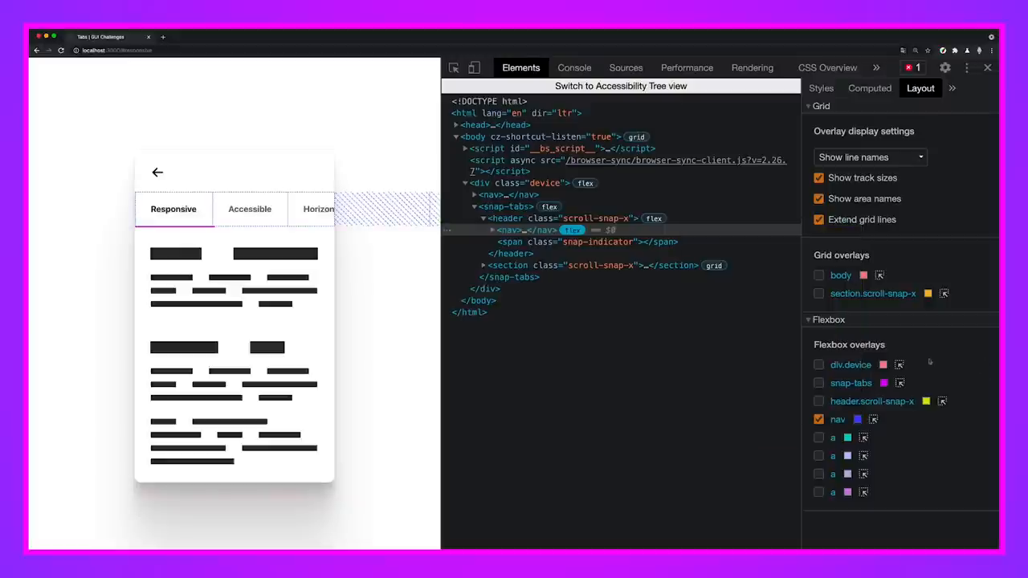
mouse_move(512, 231)
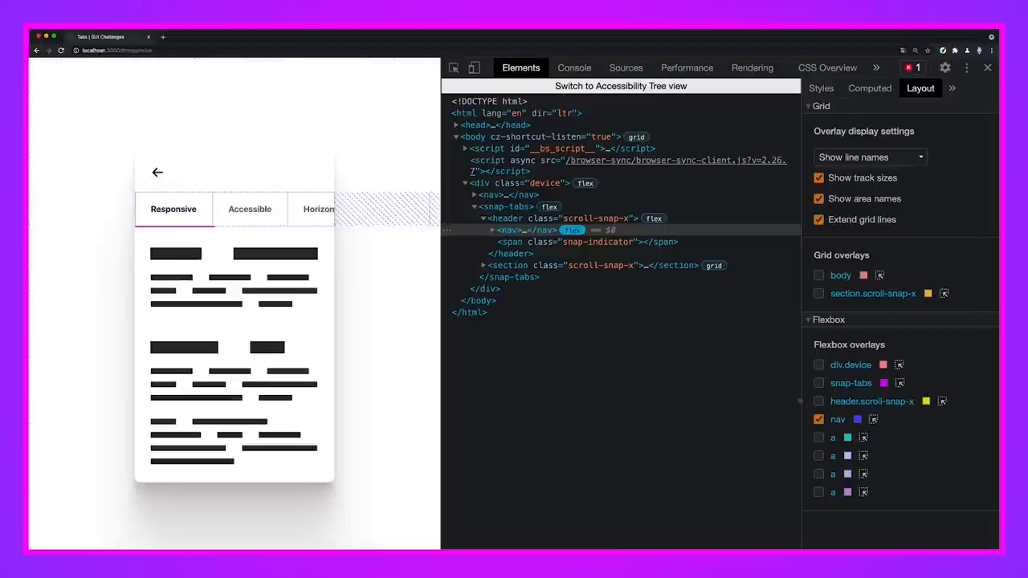
Turn off the nav flexbox overlay and go back to the Layout pane
left_click(819, 437)
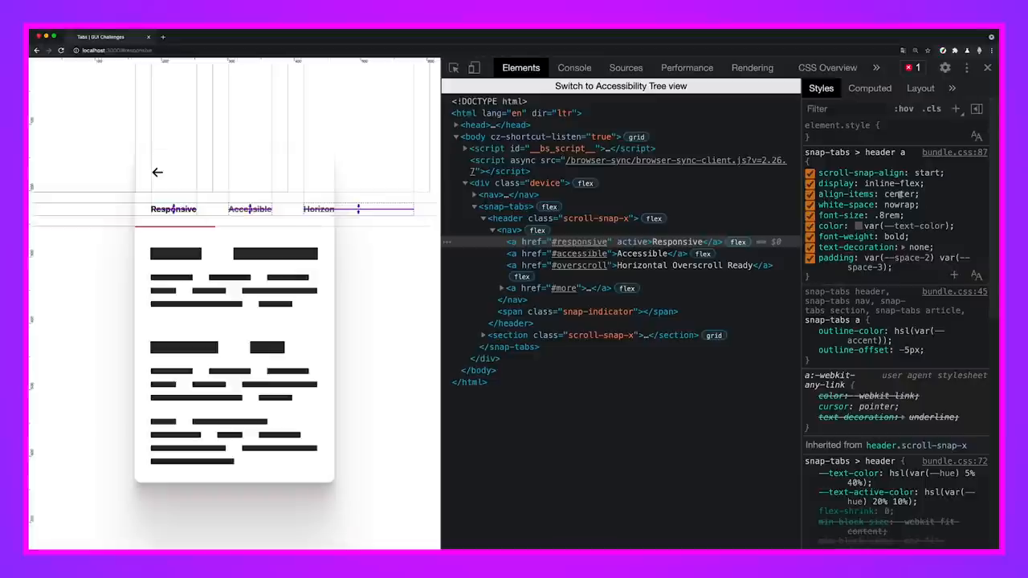
left_click(921, 89)
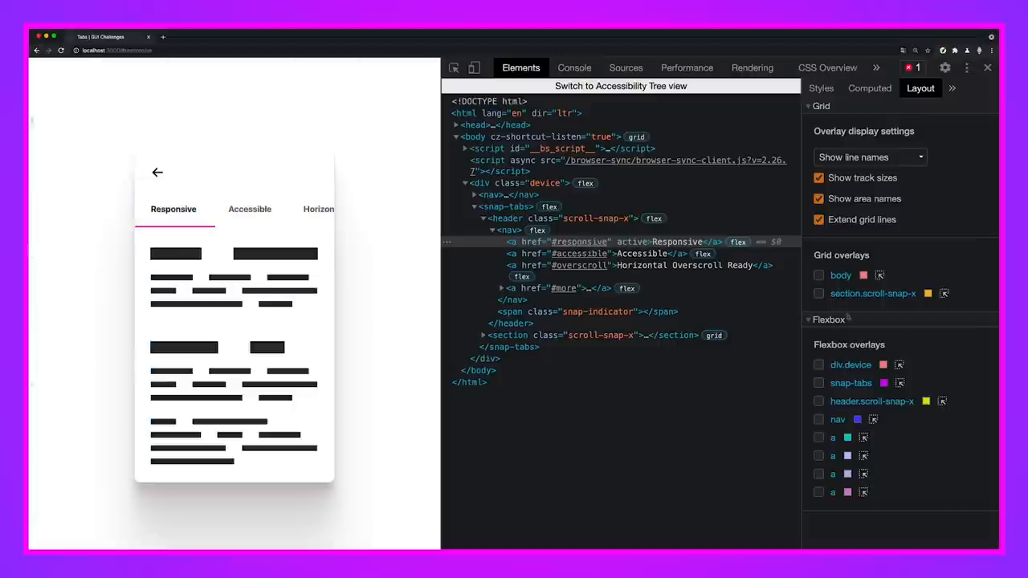
Enable the section.scroll-snap-x grid overlay and view the section's styles
left_click(818, 293)
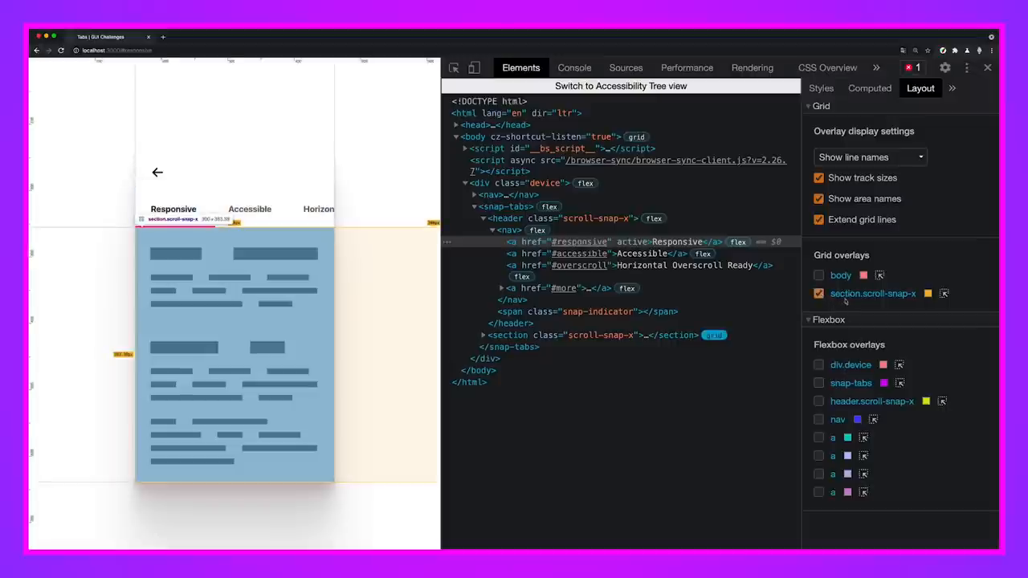
left_click(928, 293)
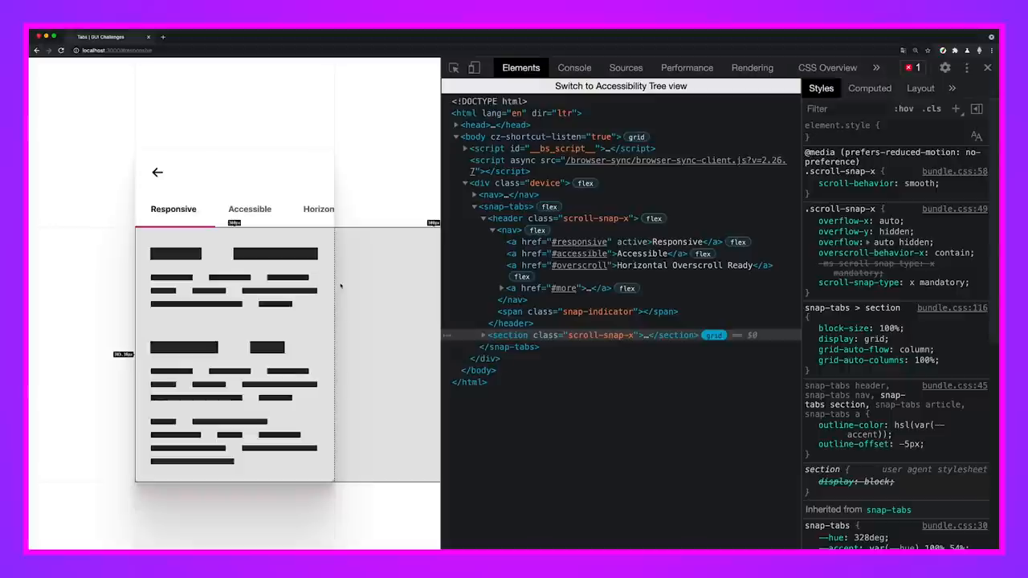
mouse_move(338, 287)
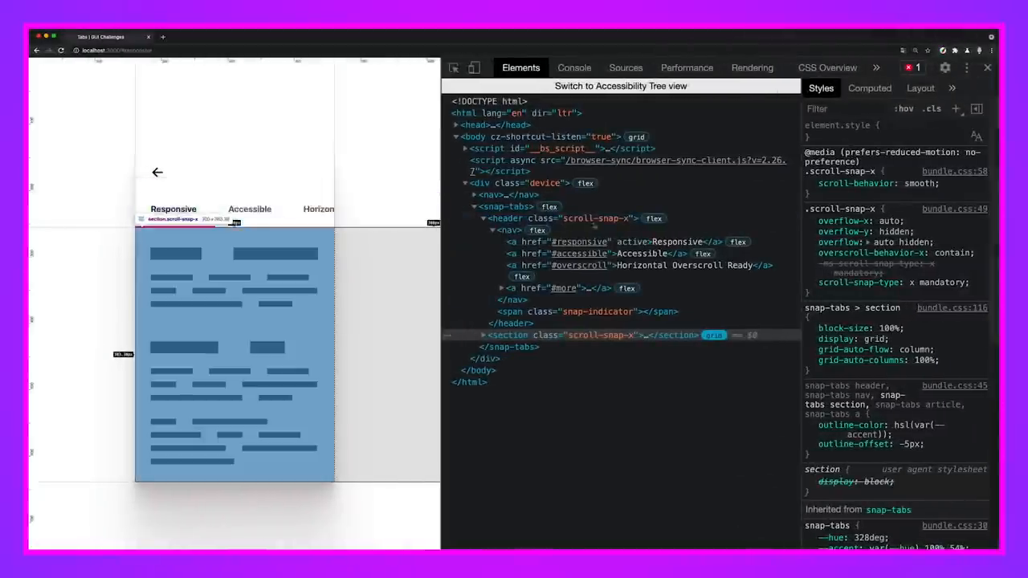
Return to the Layout pane and toggle the header.scroll-snap-x flexbox overlay
left_click(920, 88)
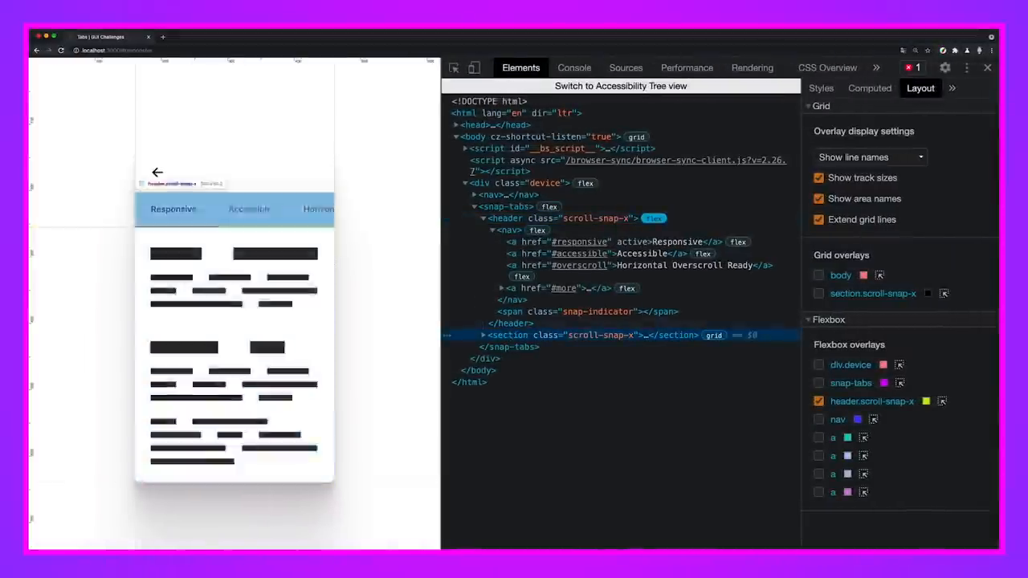
left_click(821, 88)
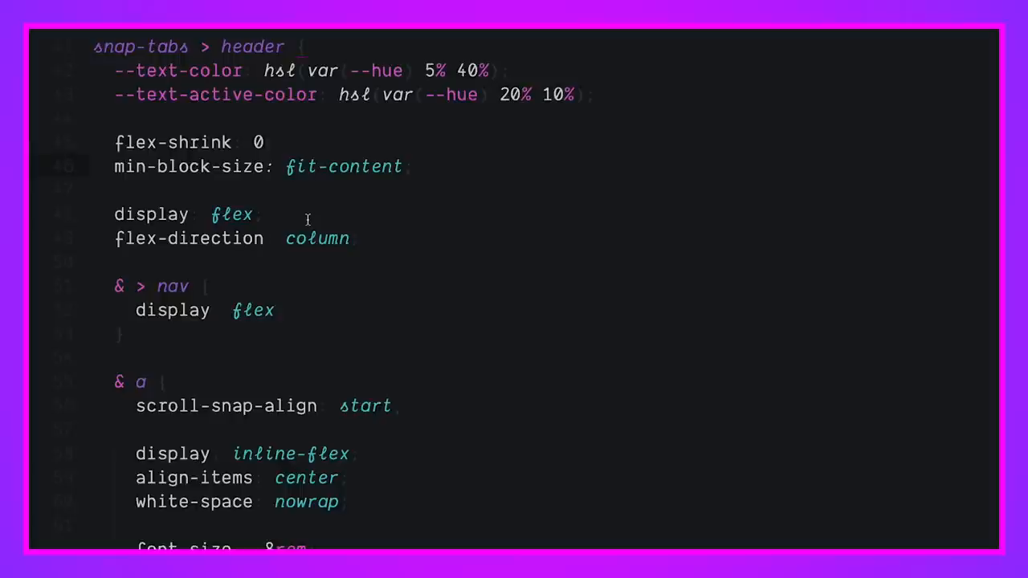
mouse_move(363, 223)
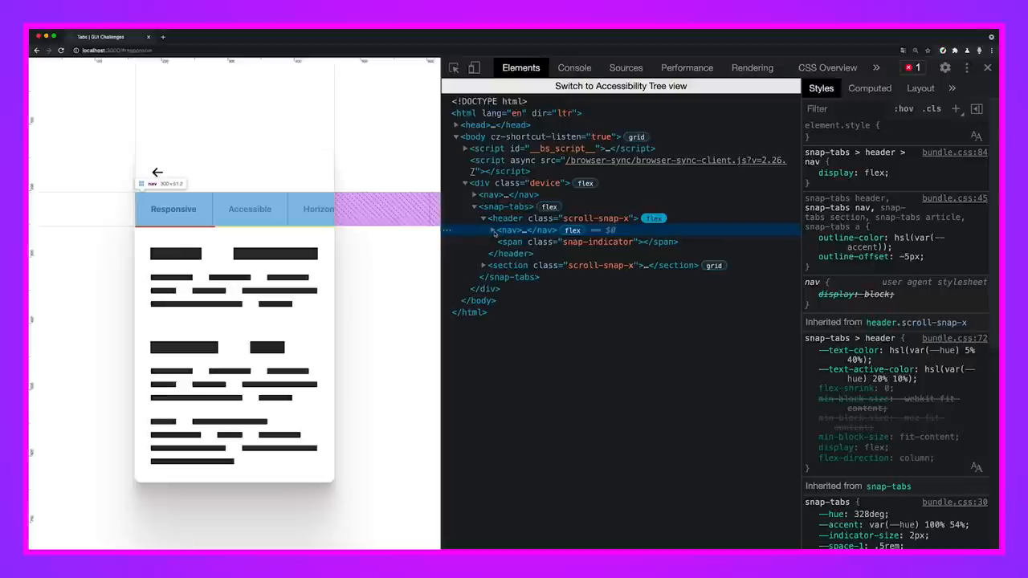
Alternate between the tab nav and section.scroll-snap-x nodes, reading their scroll-snap rules in Styles
left_click(492, 231)
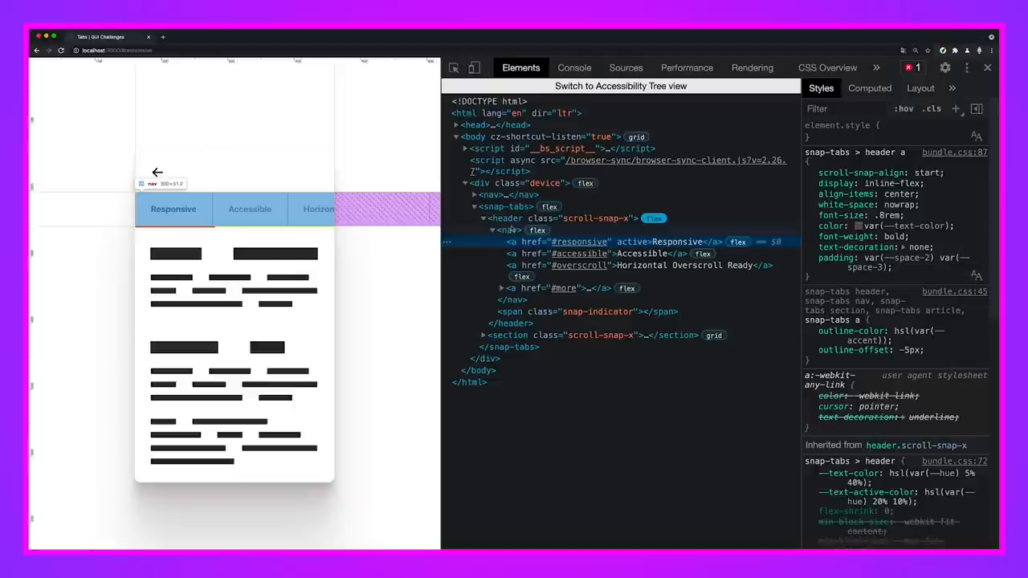
left_click(506, 218)
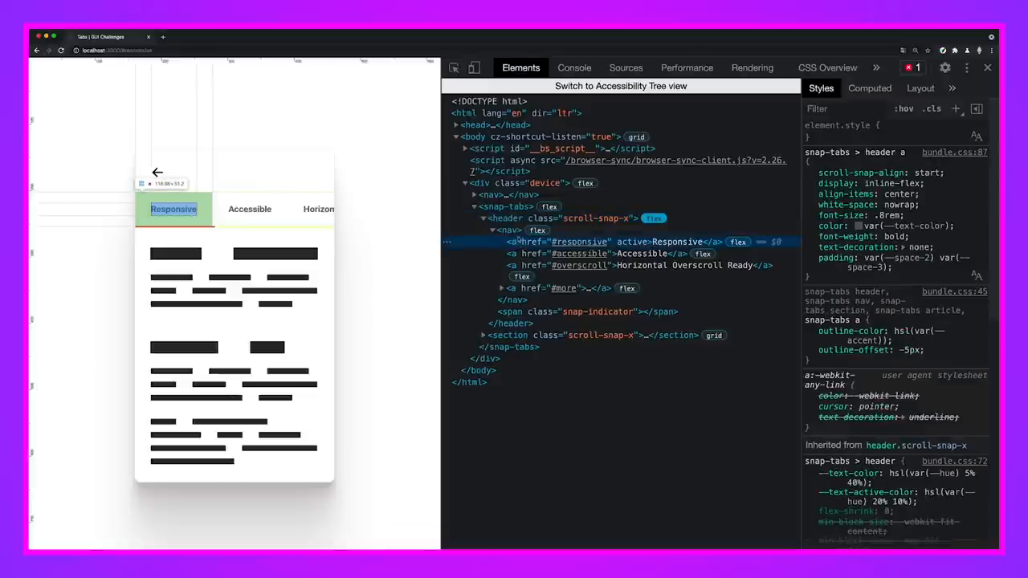
left_click(511, 231)
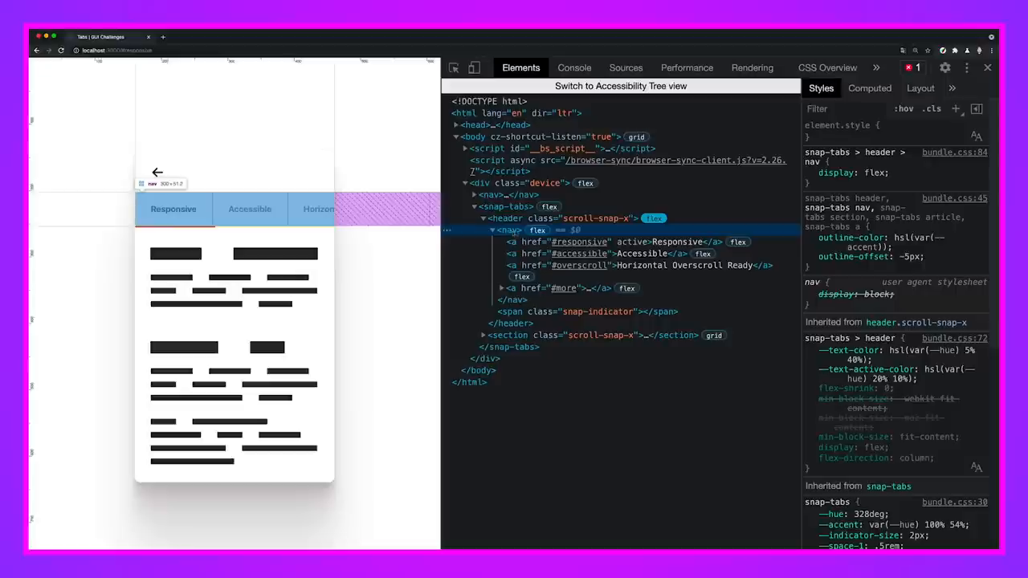
left_click(507, 218)
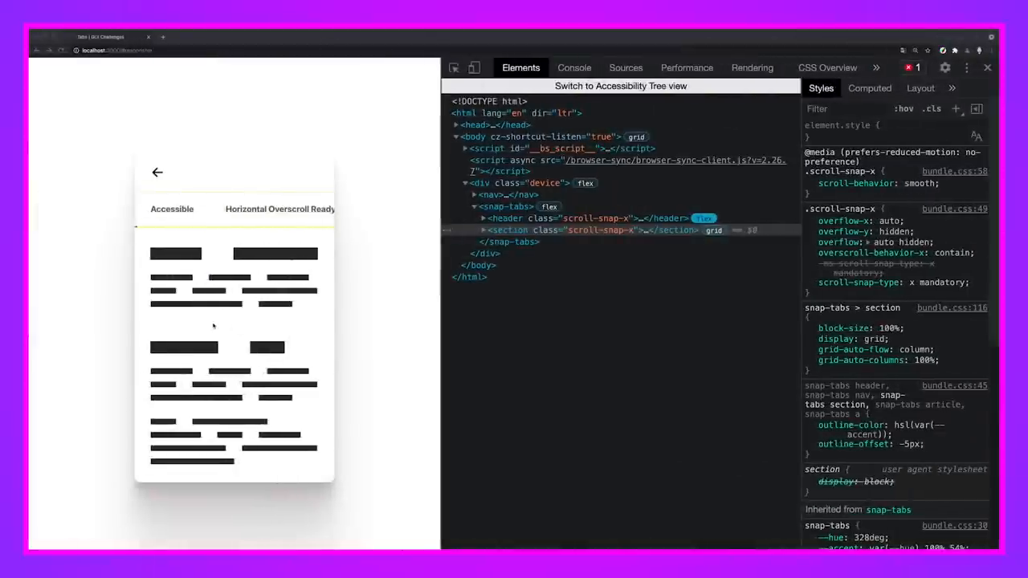
Show the Rendering panel with paint flashing, layout shift and media emulation options
left_click(172, 209)
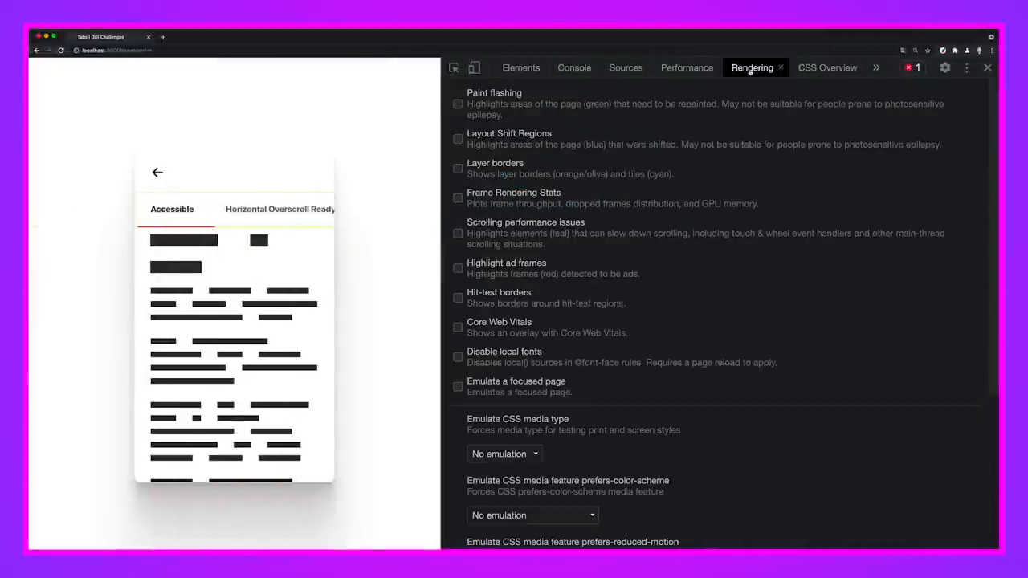
Emulate prefers-reduced-motion: reduce, overlay the section grid, and try the Accessible and Overscroll tabs
scroll("down", 3)
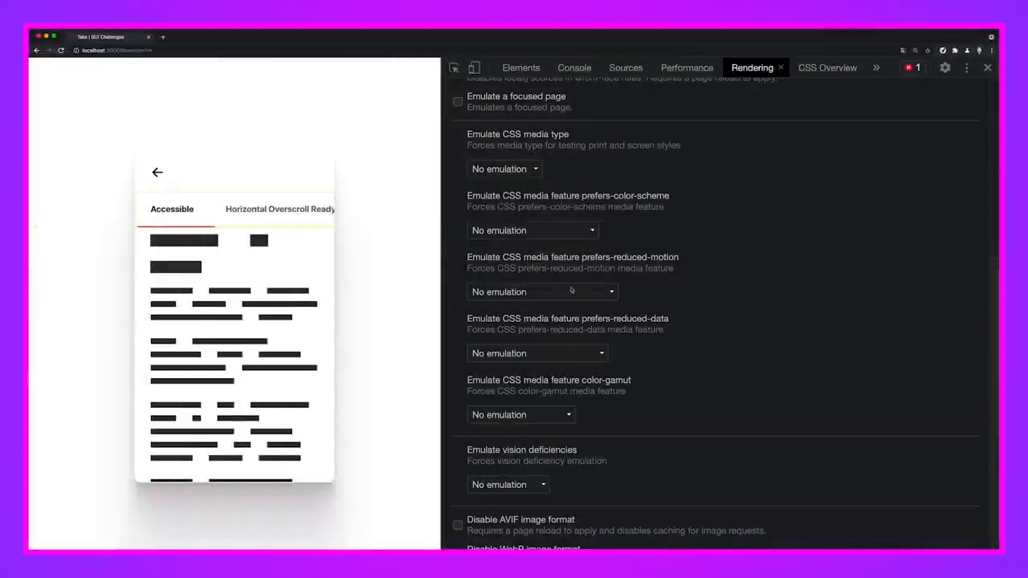
left_click(543, 292)
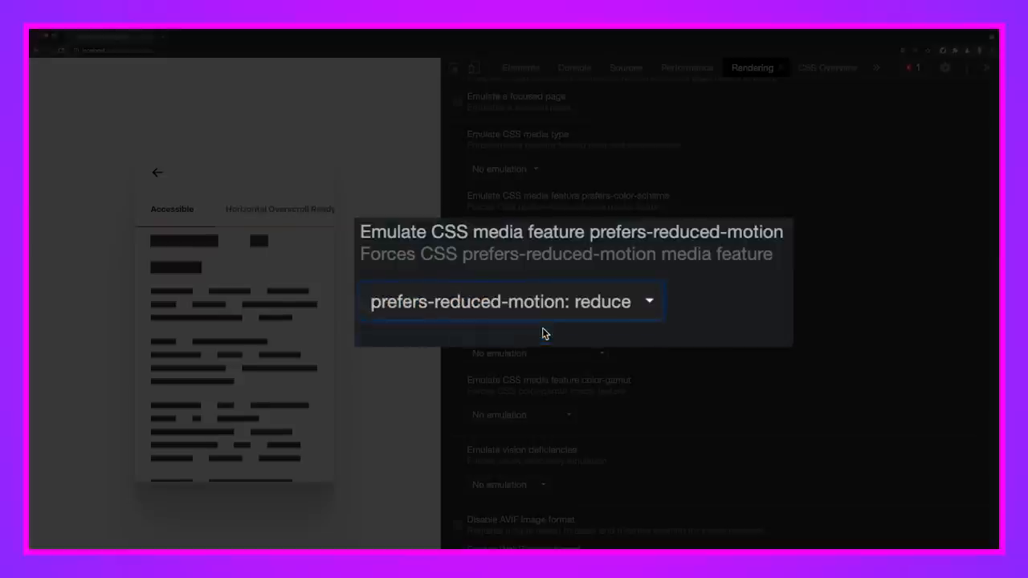
left_click(521, 68)
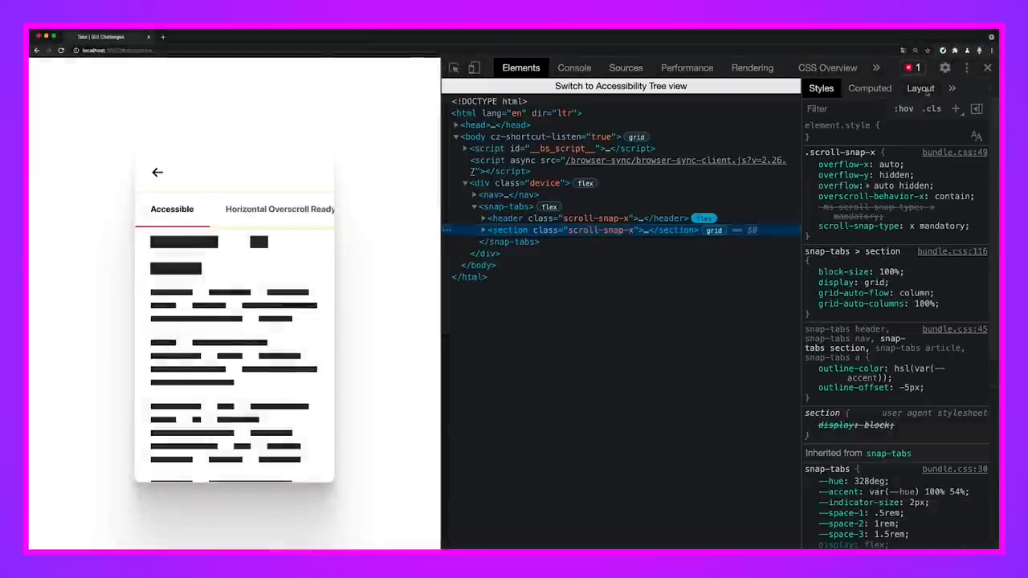
left_click(920, 88)
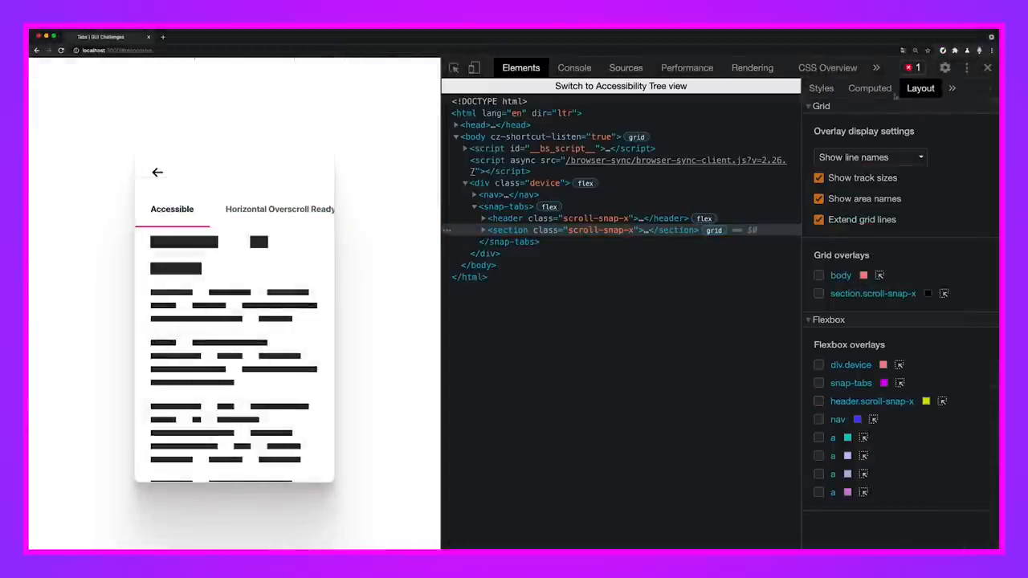
left_click(752, 68)
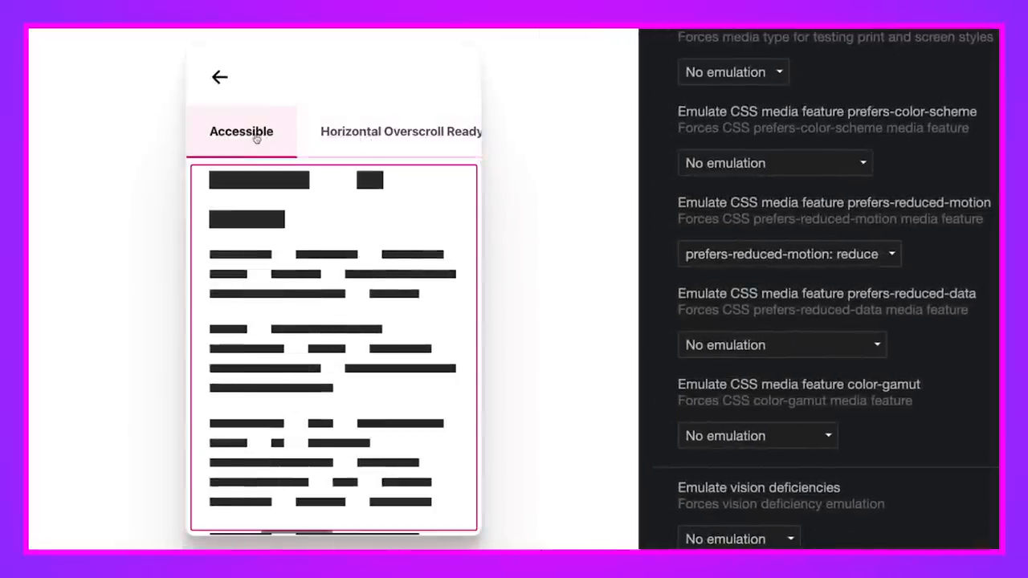
left_click(400, 132)
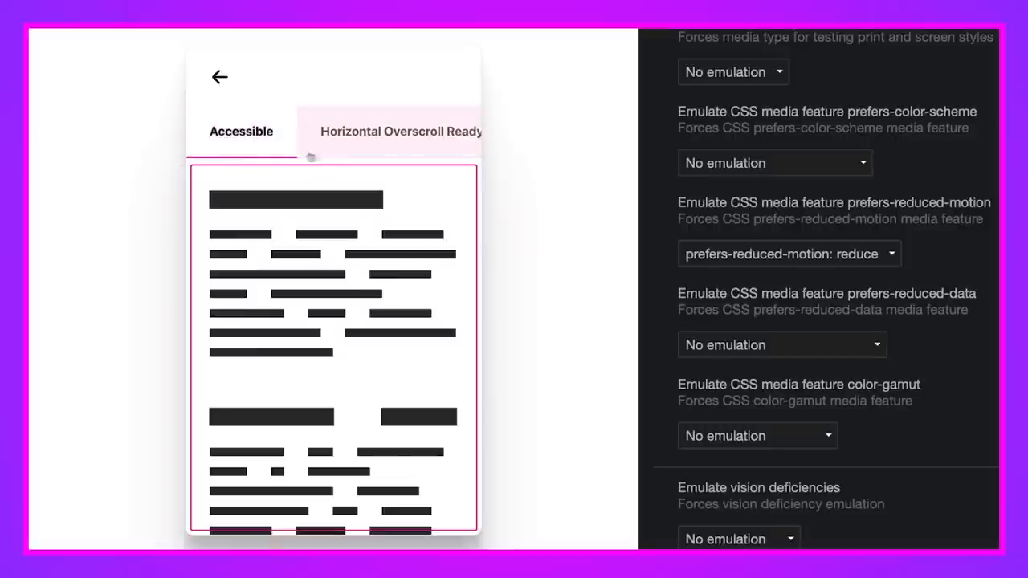
left_click(400, 132)
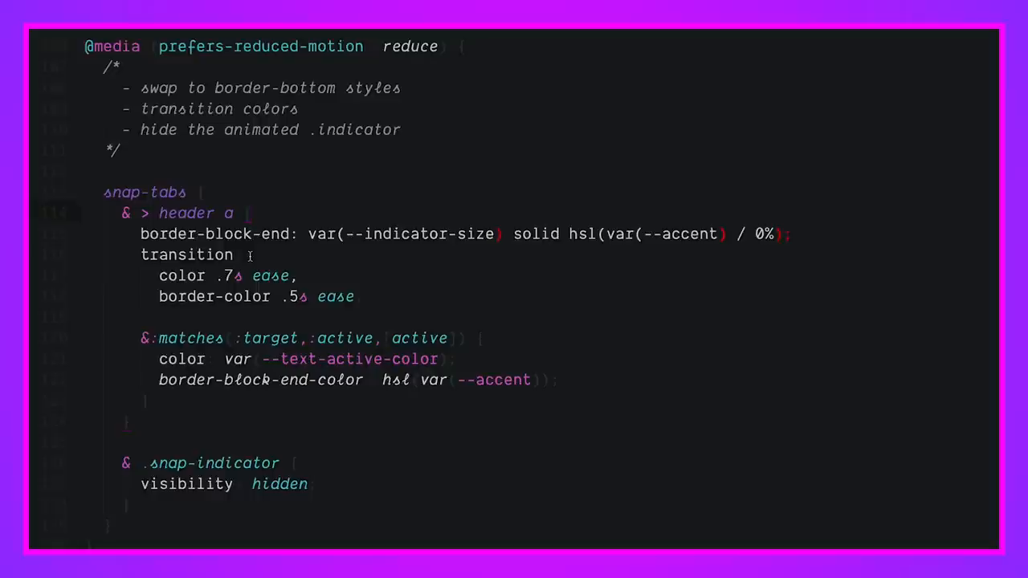
mouse_move(128, 129)
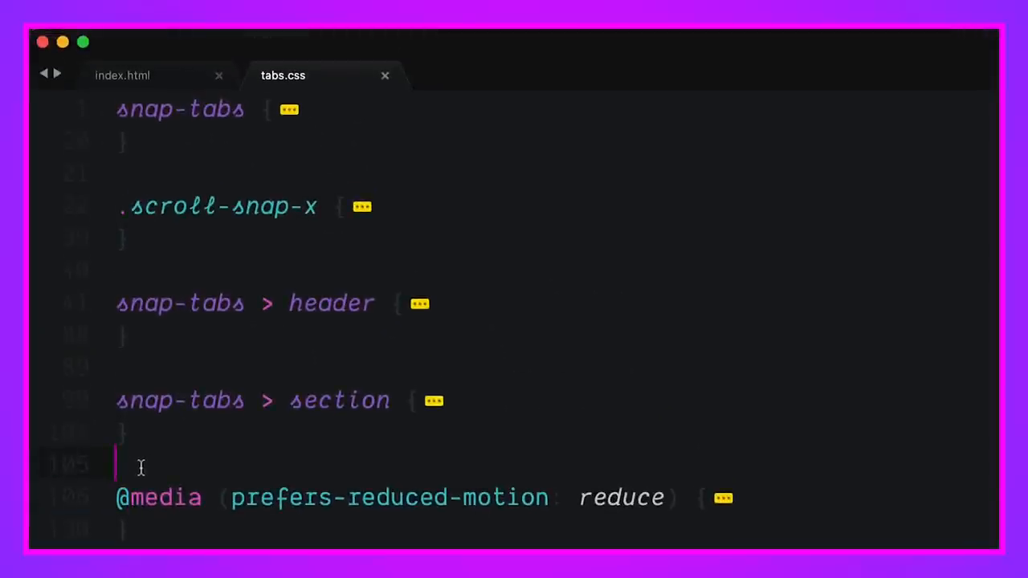
Open index.js and scroll past the import, motionOK matchMedia check and querySelector constants
left_click(122, 75)
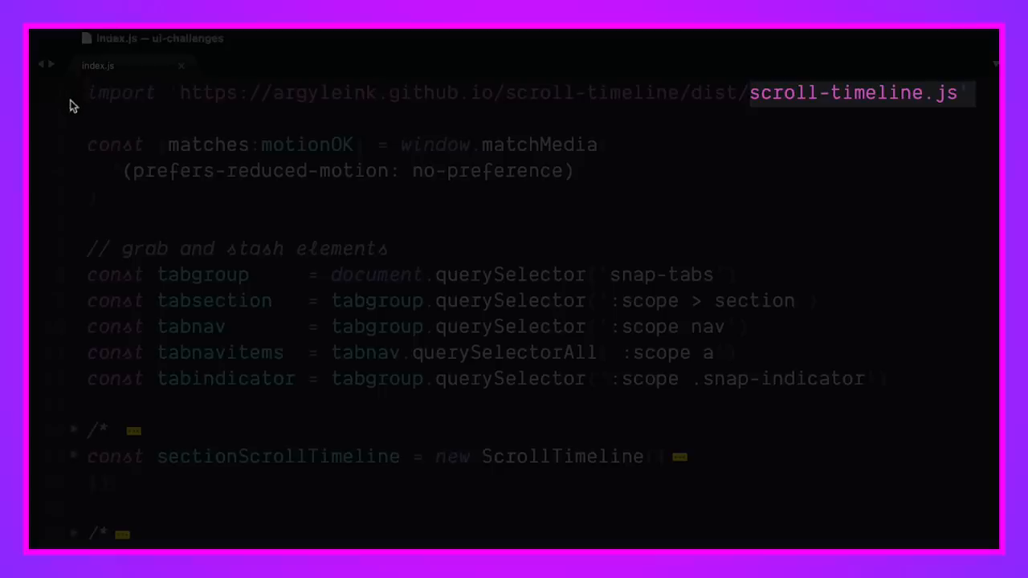
mouse_move(406, 93)
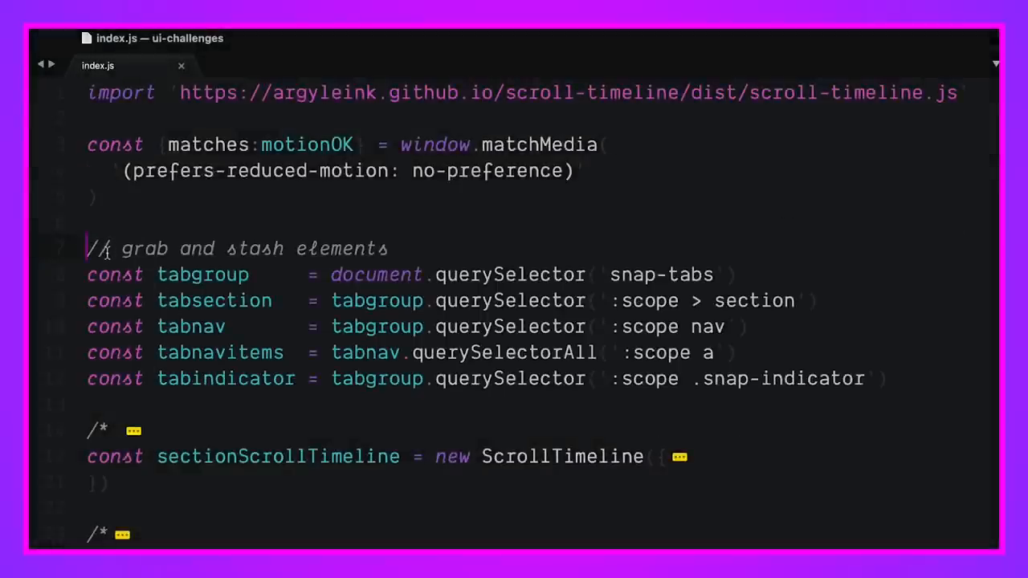
scroll("down", 3)
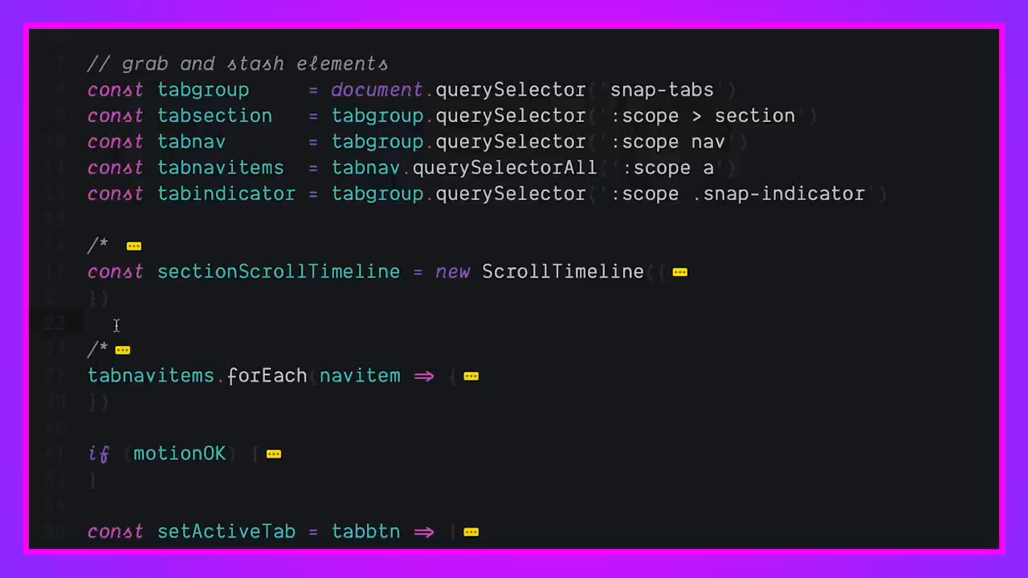
Scroll down index.js past the tab listeners to the window.onload hash-restoring handler
scroll("down", 3)
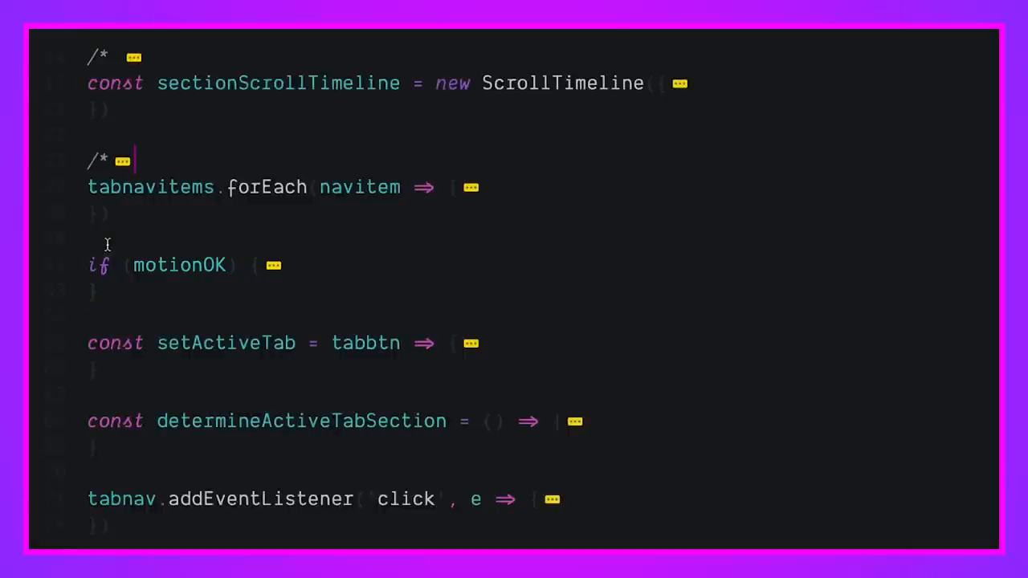
scroll("down", 3)
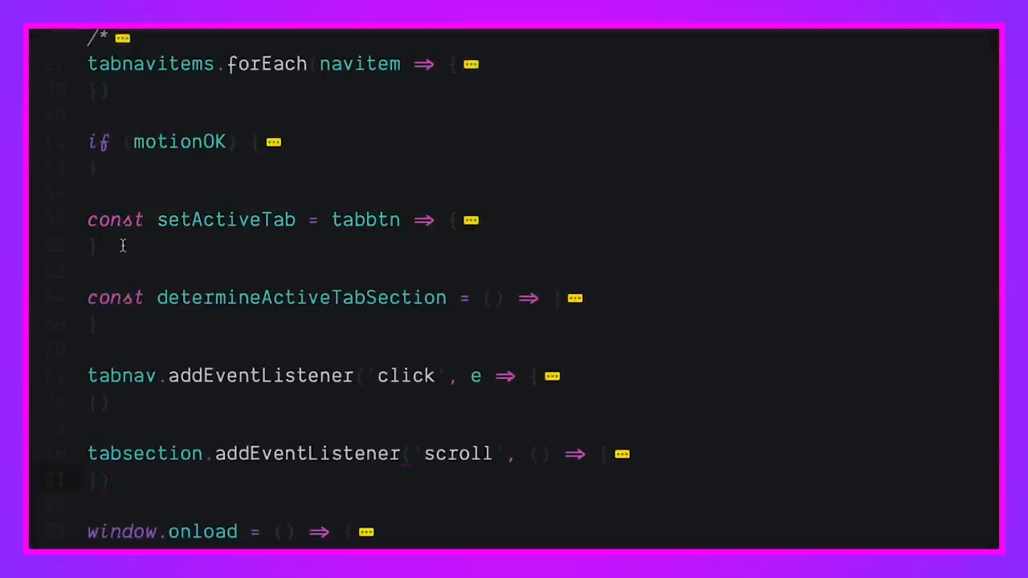
mouse_move(147, 502)
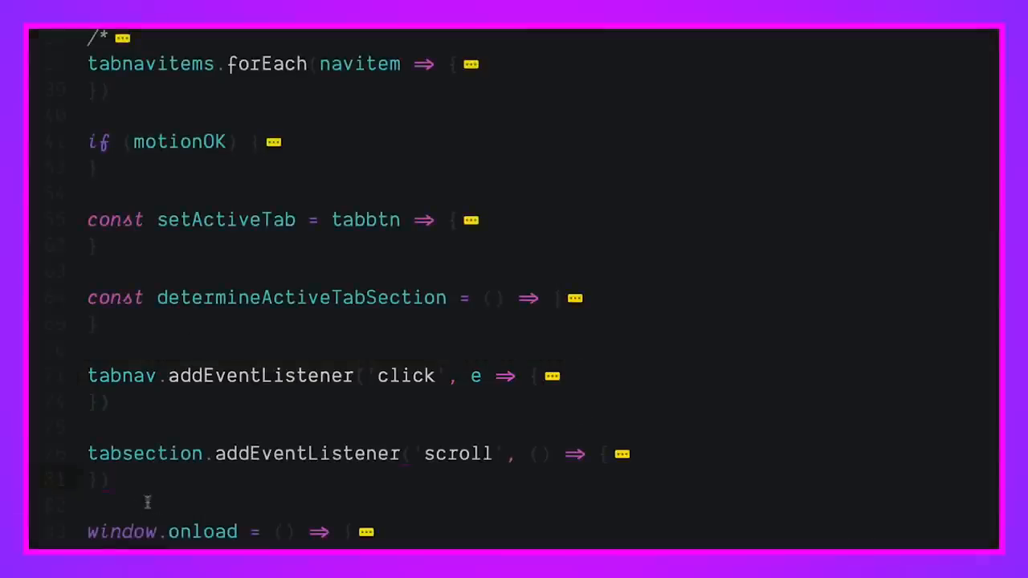
scroll("down", 3)
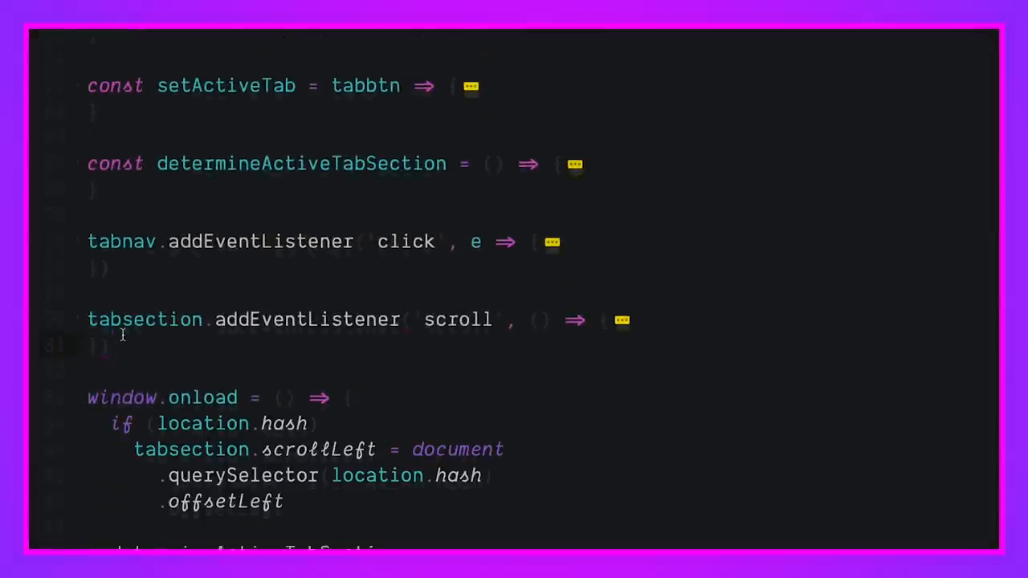
scroll("down", 3)
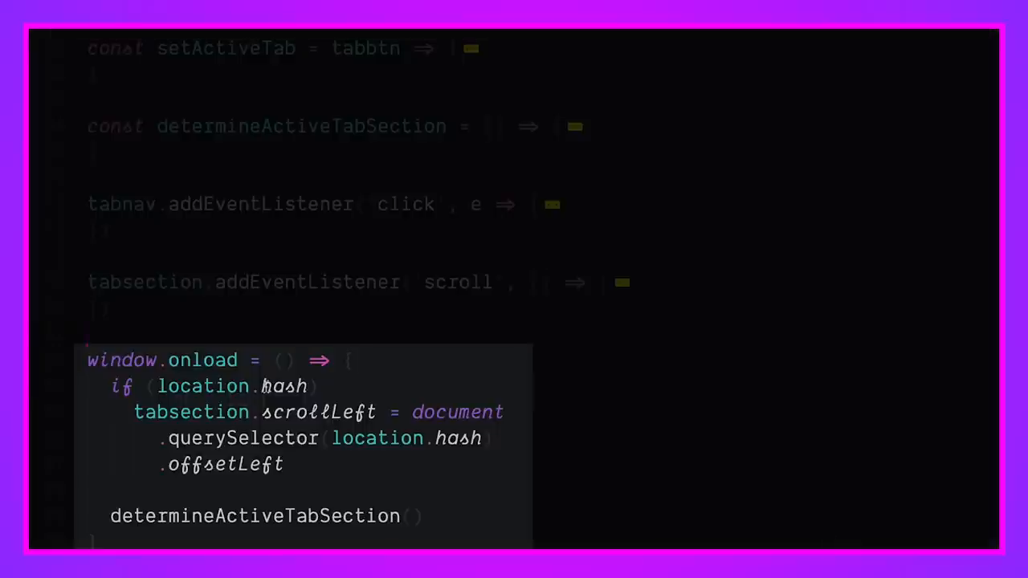